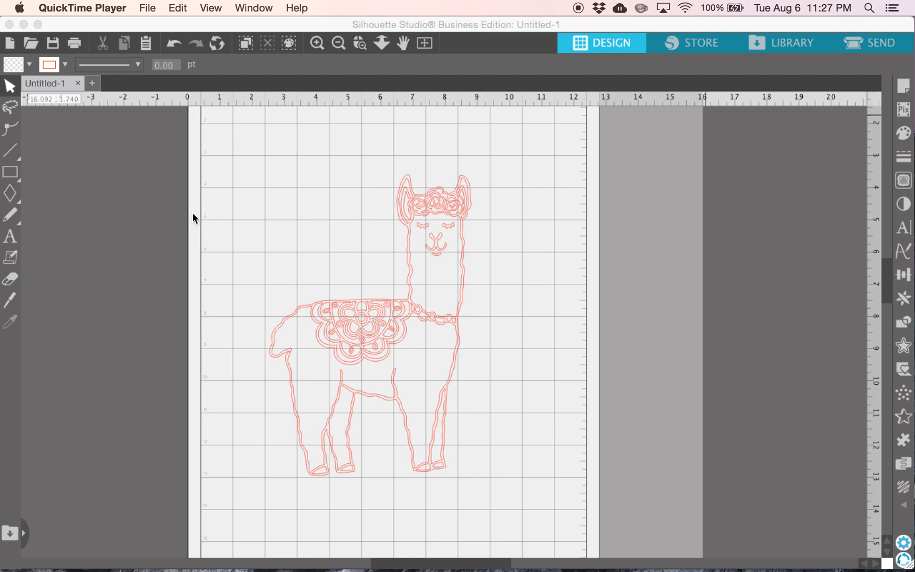
pyautogui.moveTo(362, 320)
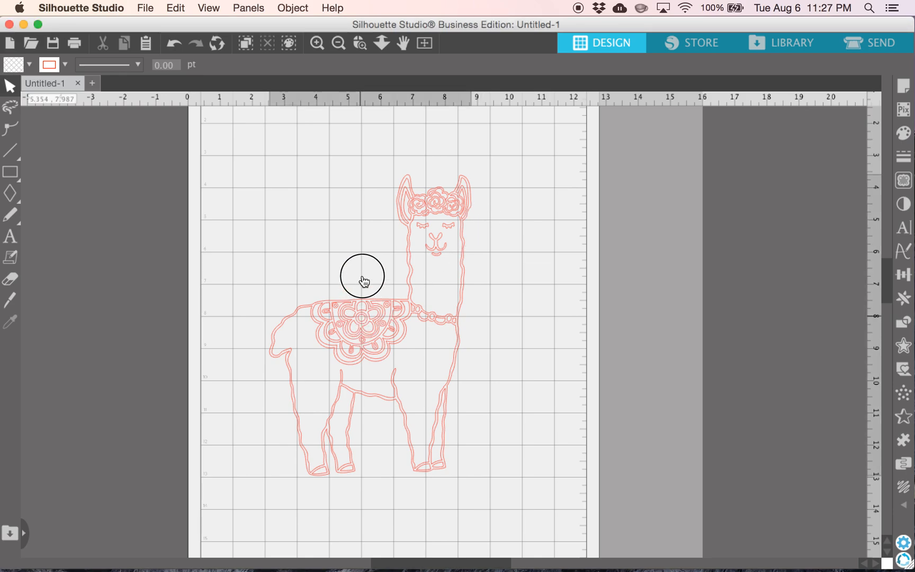
# - Select the llama line-art design on the page
pyautogui.click(362, 280)
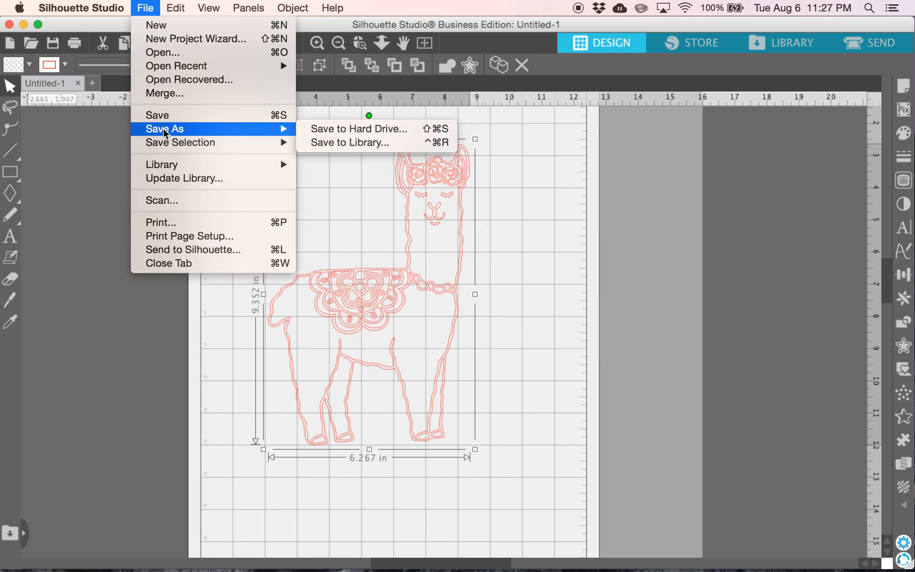
# - Save the llama to hard drive in SVG format, overwriting Untitled-1.svg
pyautogui.click(359, 129)
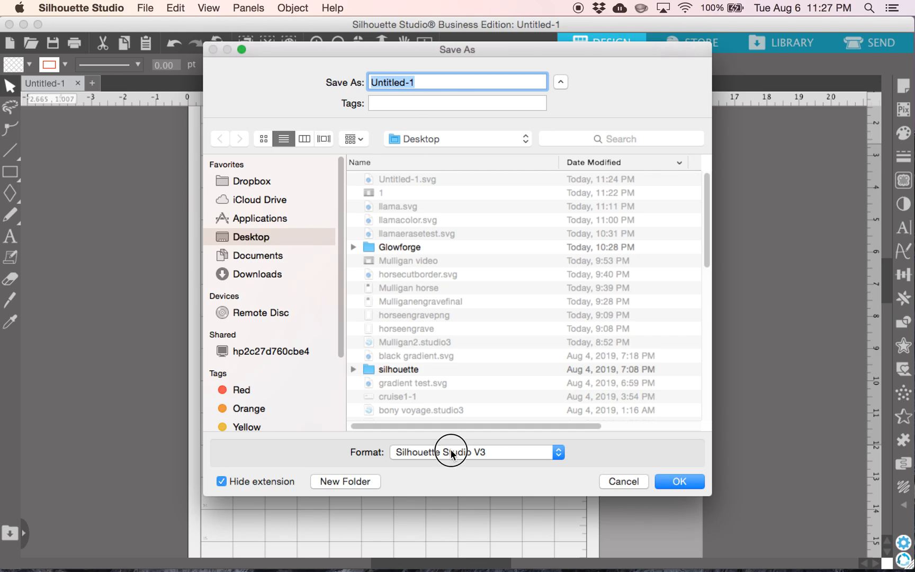
pyautogui.click(474, 452)
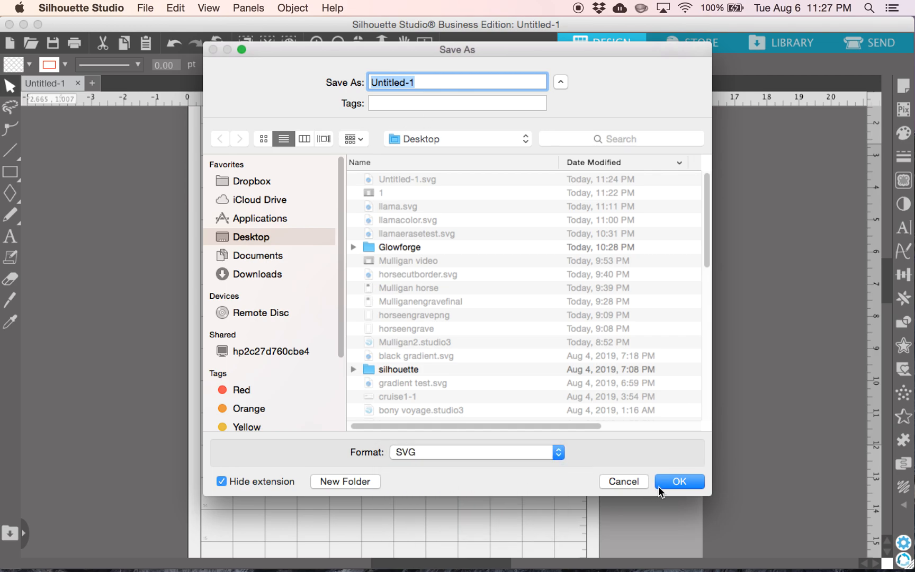
pyautogui.click(679, 481)
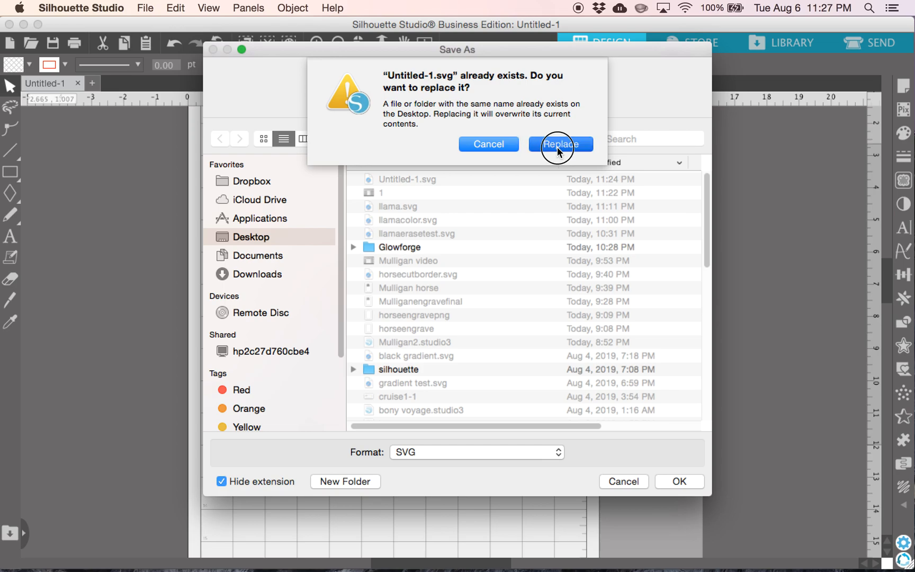
pyautogui.click(559, 144)
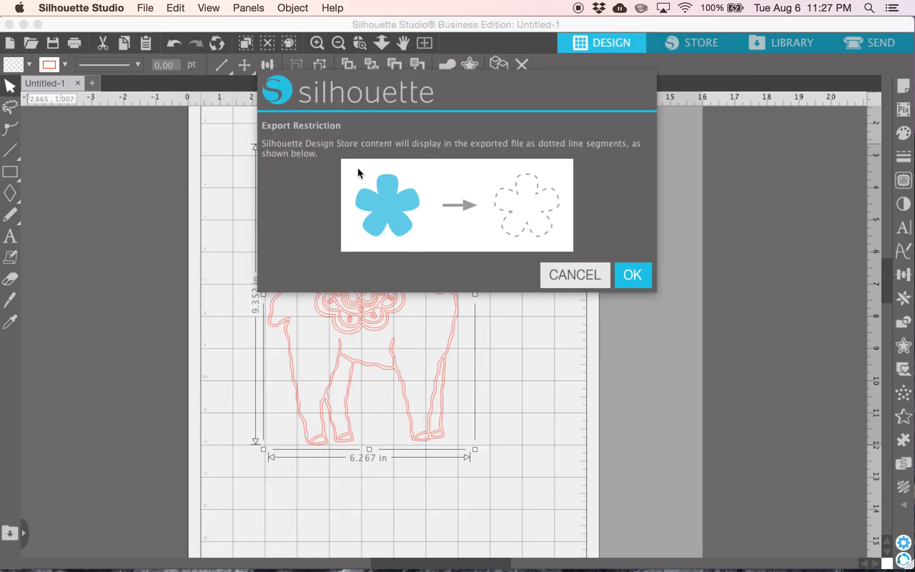
pyautogui.moveTo(404, 156)
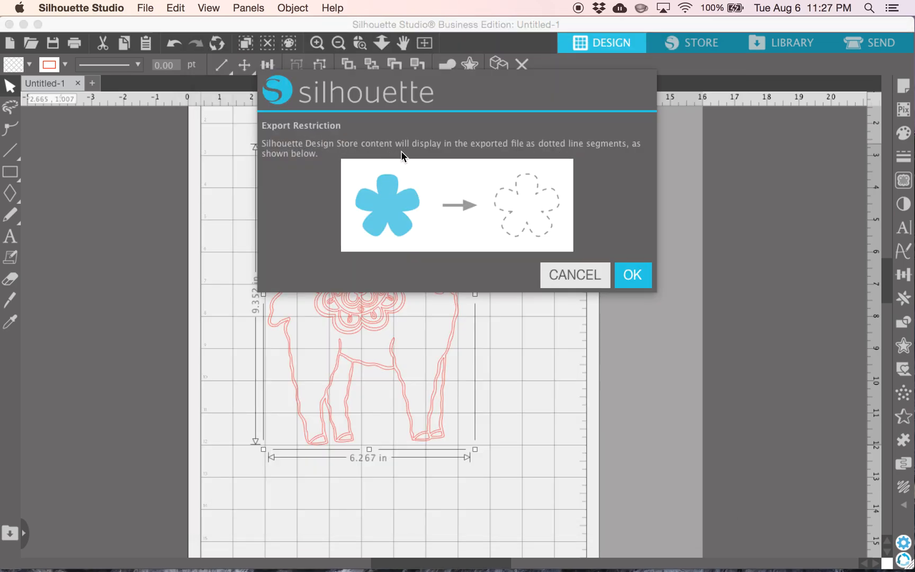
pyautogui.moveTo(564, 191)
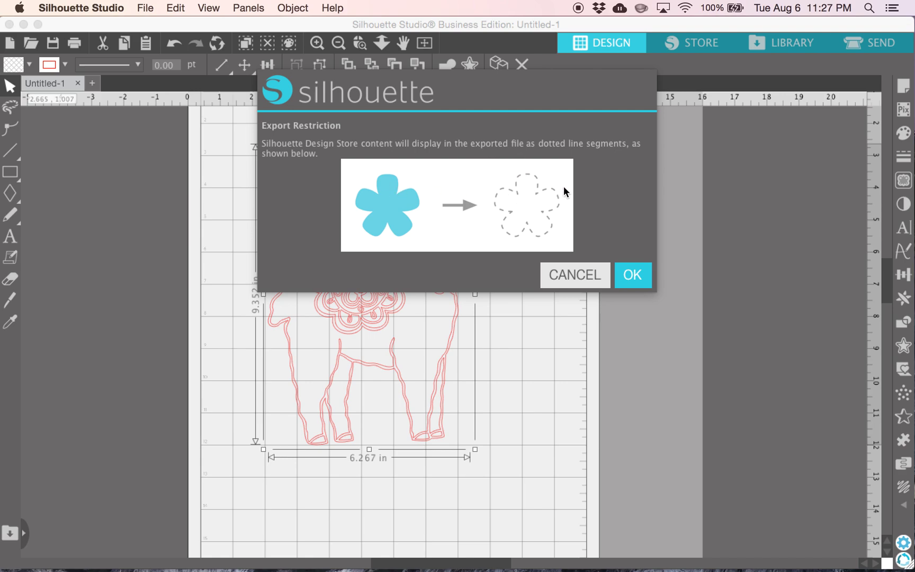
pyautogui.moveTo(499, 229)
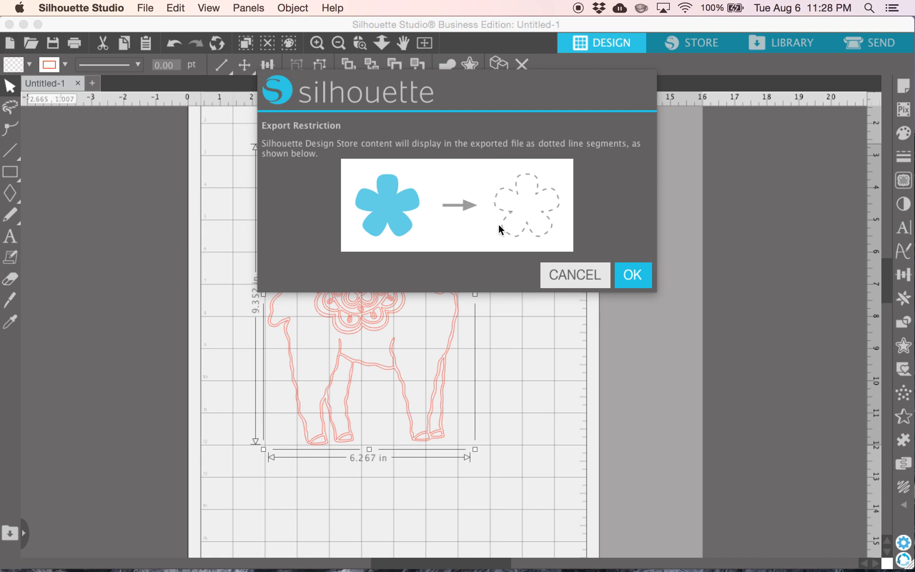
pyautogui.moveTo(525, 190)
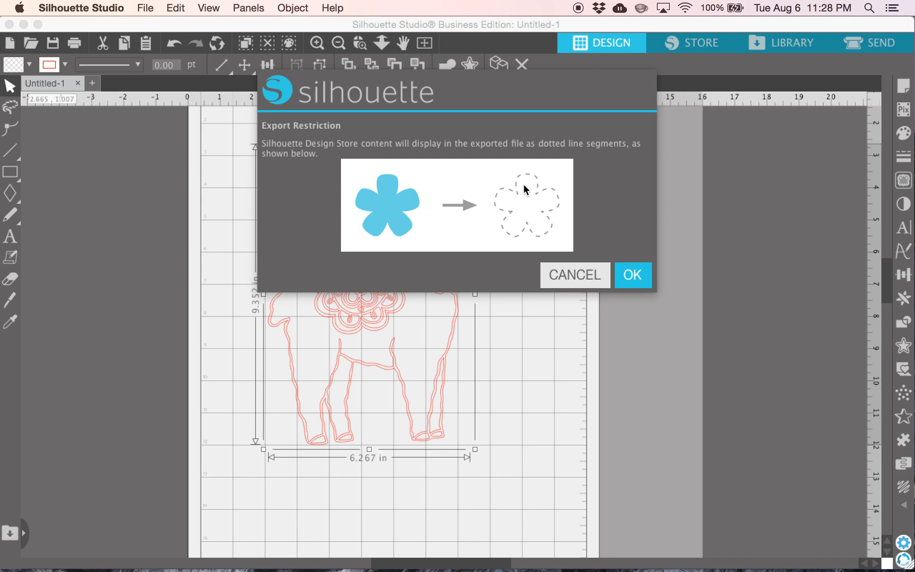
pyautogui.moveTo(556, 230)
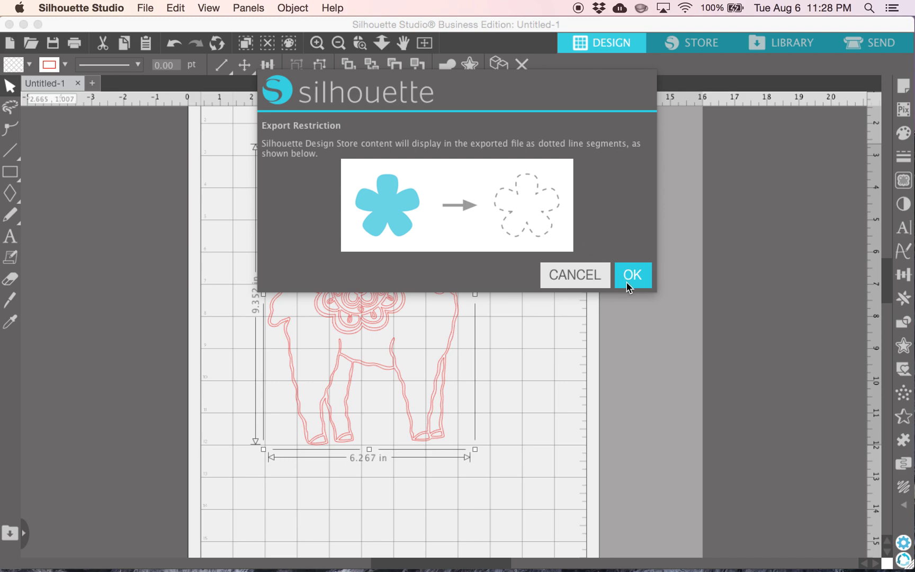
pyautogui.moveTo(520, 399)
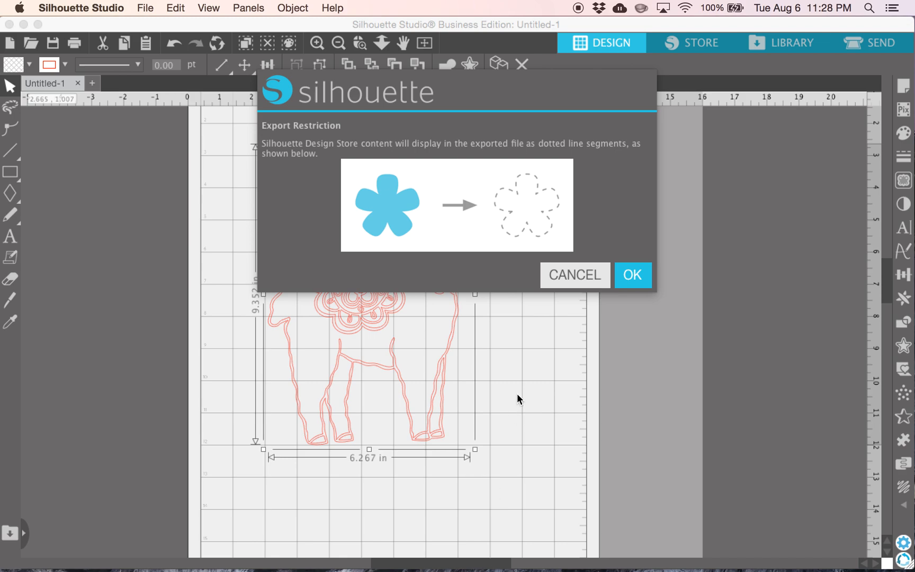
pyautogui.moveTo(510, 205)
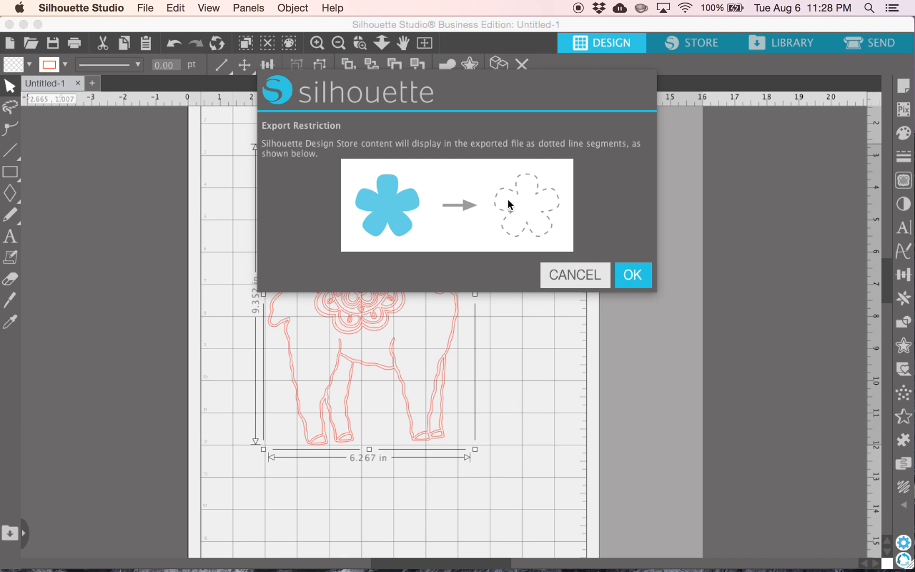
pyautogui.moveTo(537, 256)
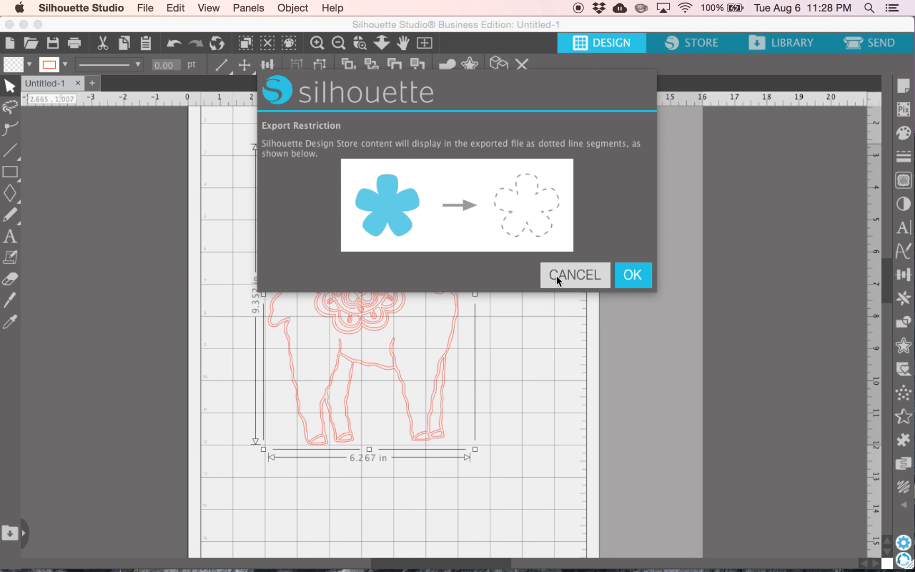
# - Dismiss the export restriction notice and apply a black fill to the llama
pyautogui.click(574, 274)
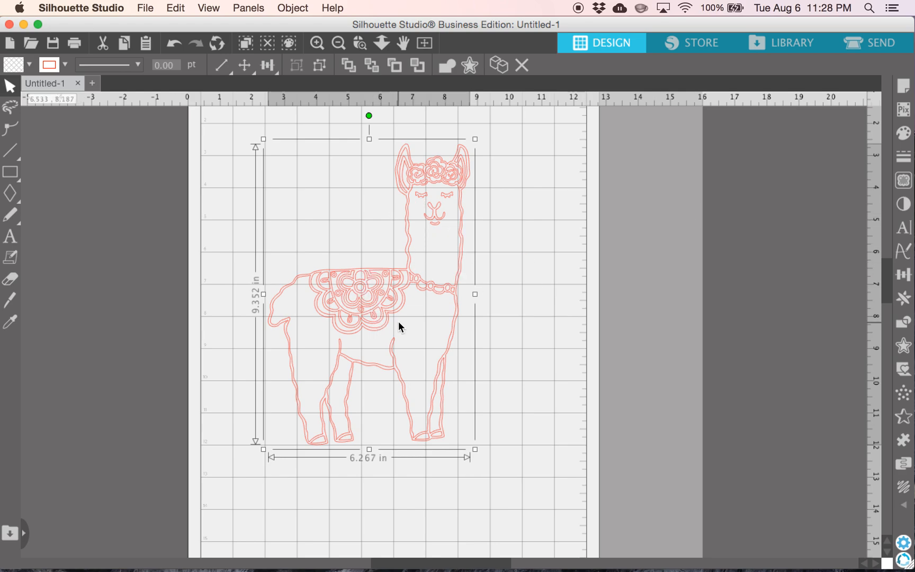
pyautogui.moveTo(383, 303)
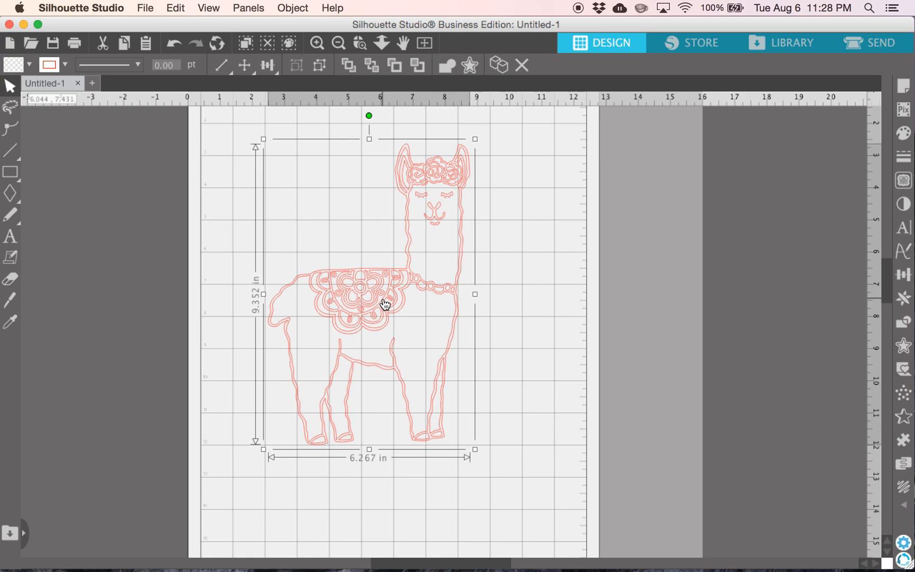
pyautogui.moveTo(902, 132)
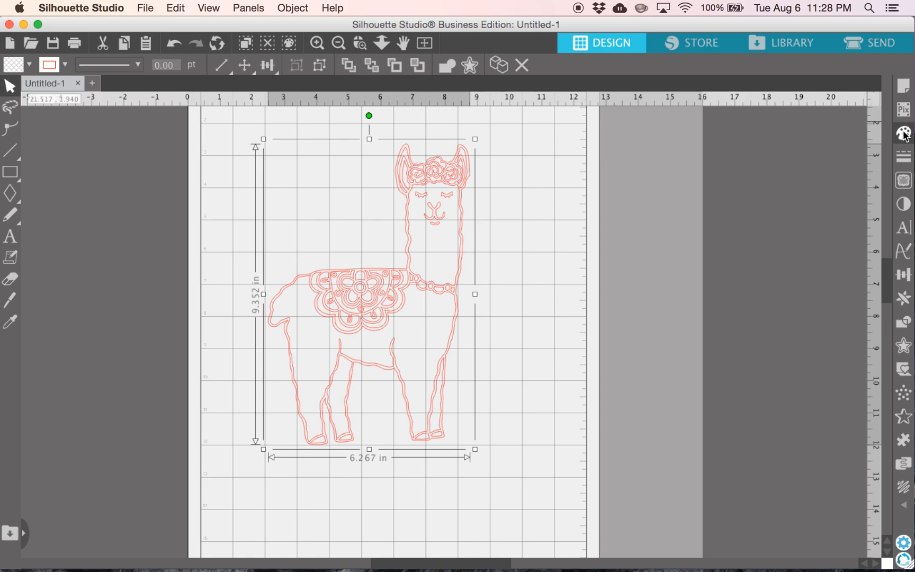
pyautogui.click(902, 132)
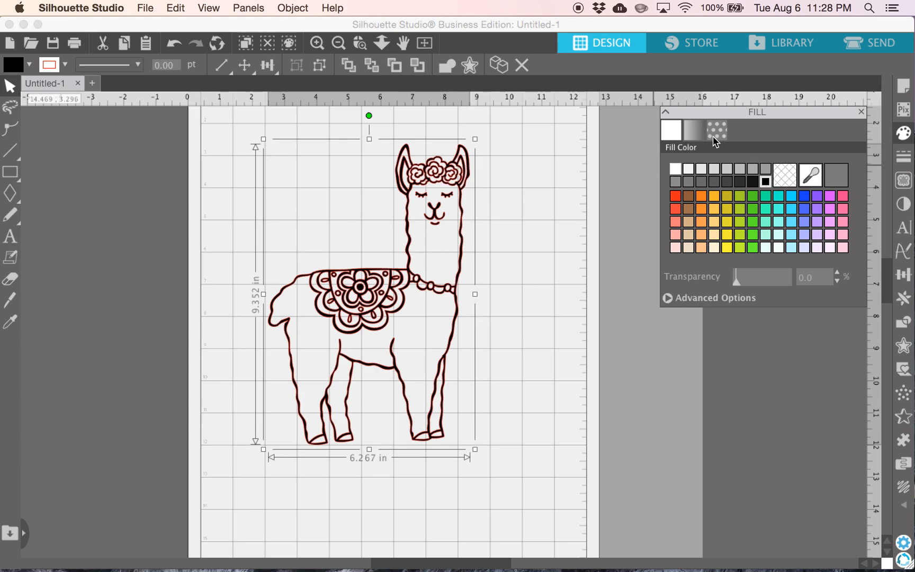
pyautogui.moveTo(863, 119)
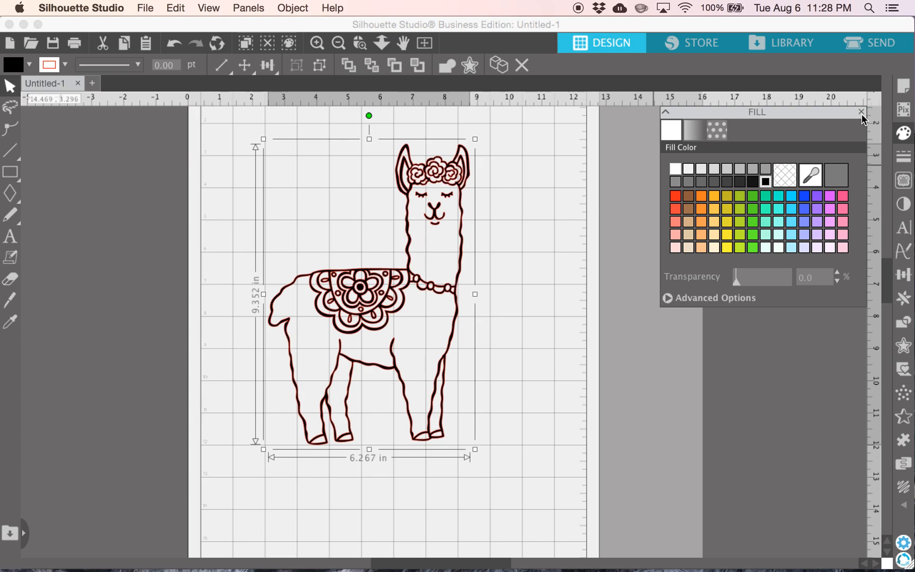
pyautogui.click(859, 111)
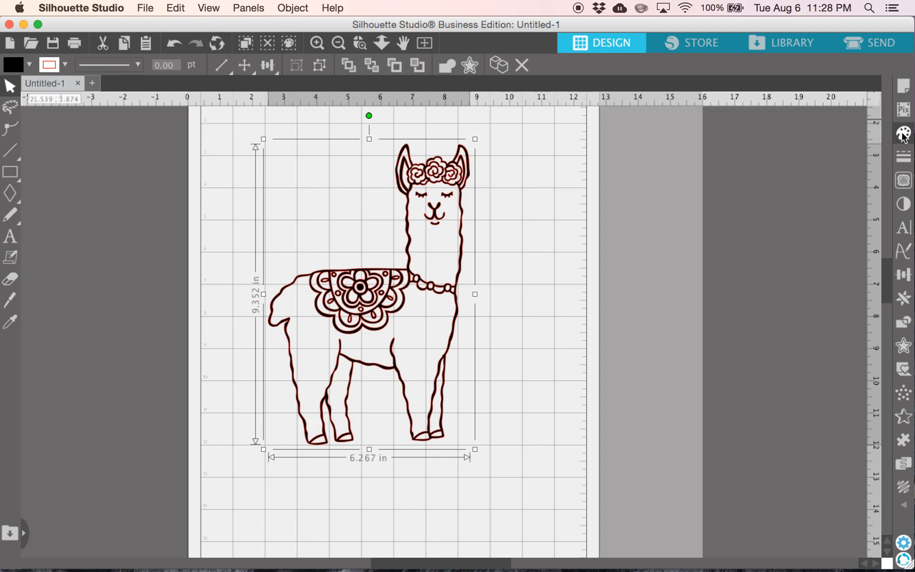
pyautogui.click(903, 133)
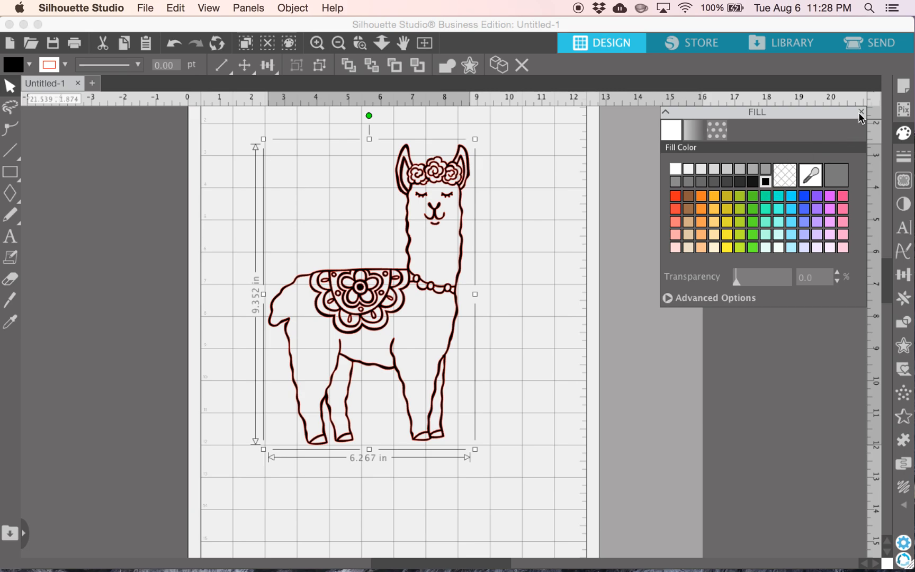
pyautogui.click(861, 112)
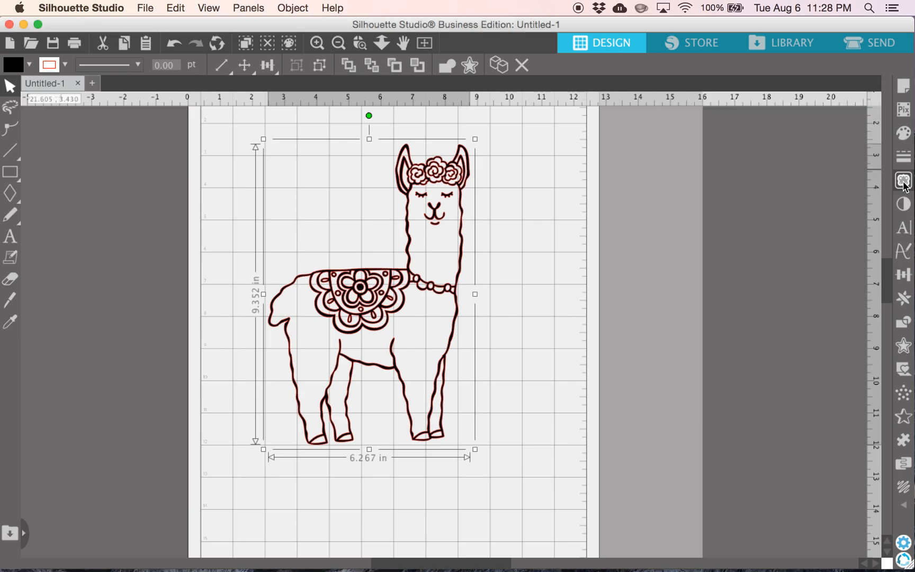
pyautogui.moveTo(903, 179)
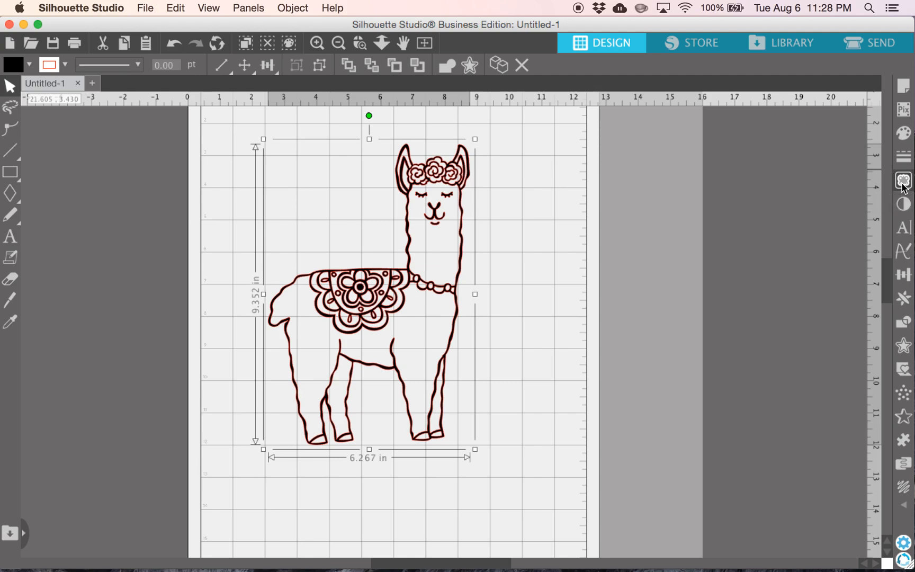
# - Draw a trace area around the llama and trace it into outline paths
pyautogui.click(903, 180)
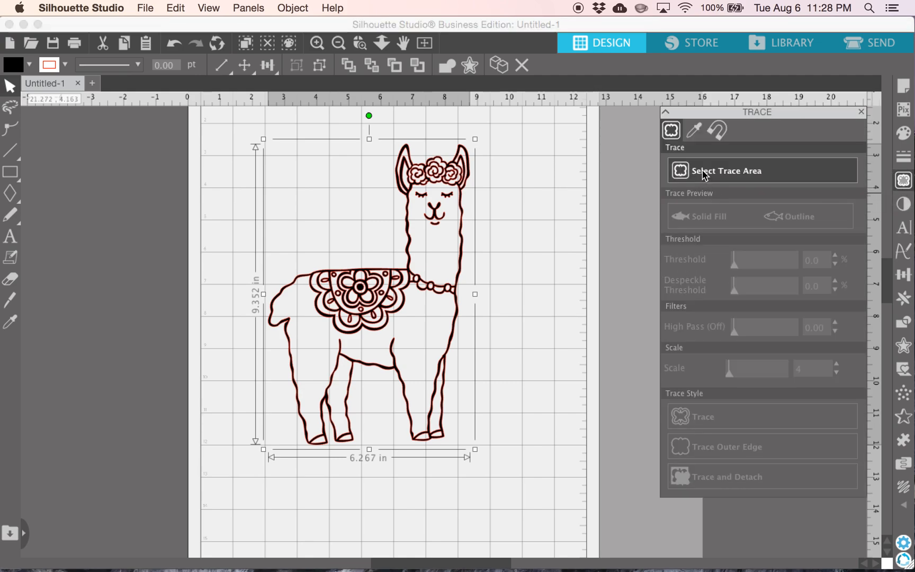
pyautogui.click(511, 130)
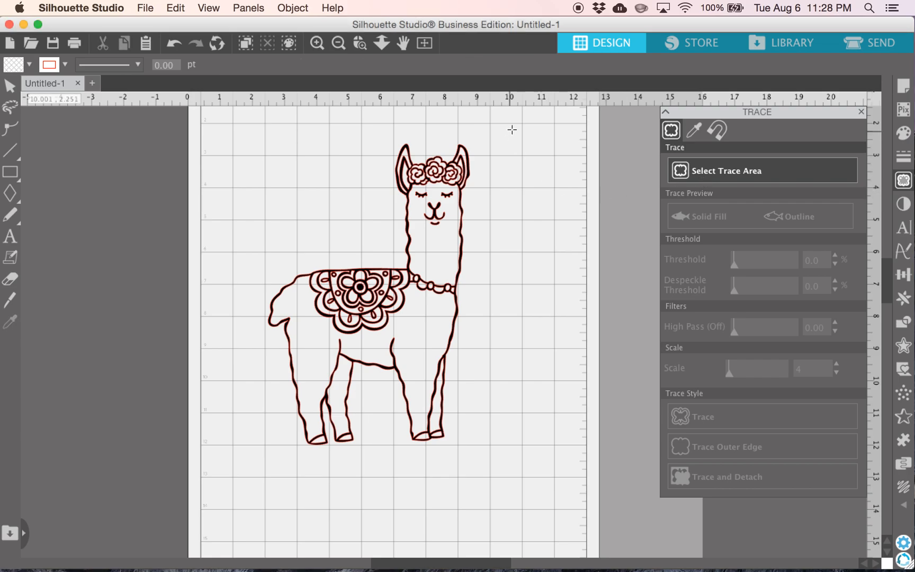
pyautogui.click(725, 170)
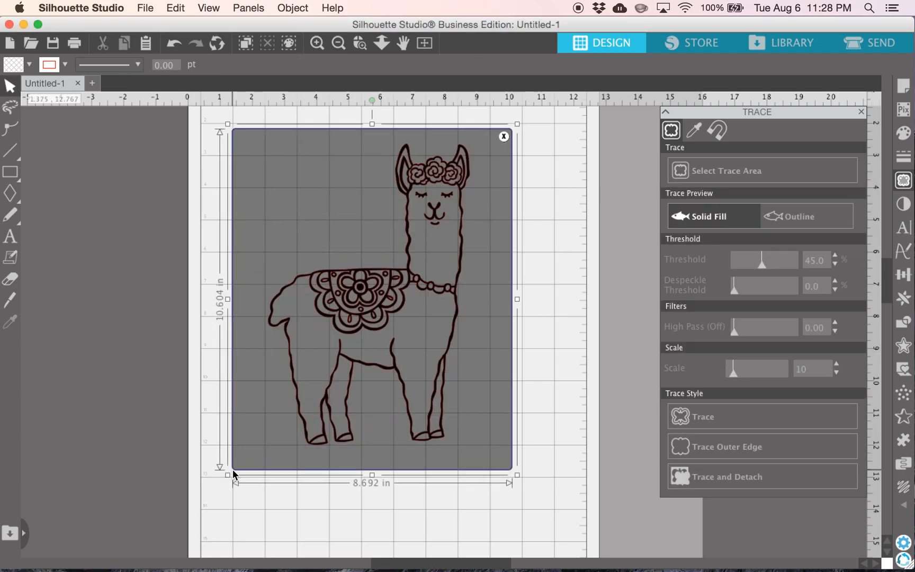
pyautogui.moveTo(353, 295)
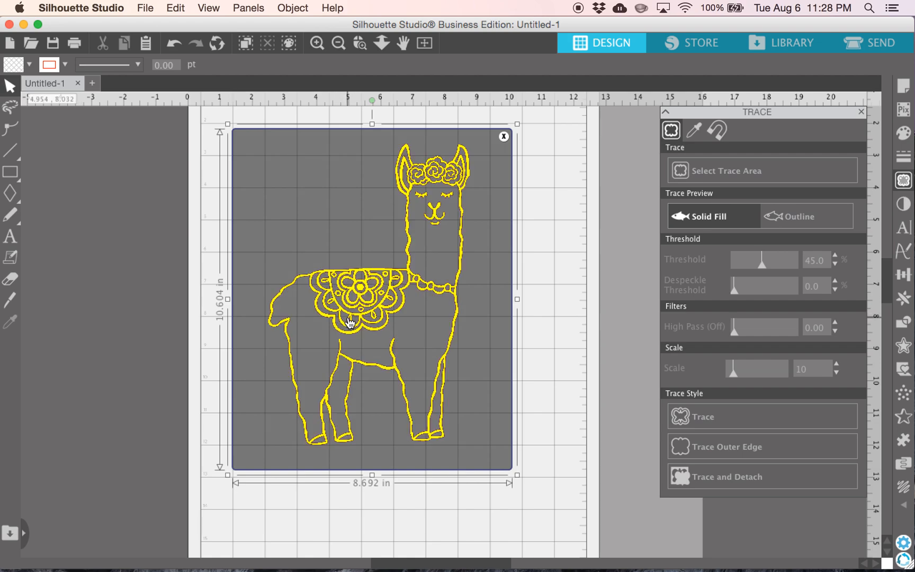
pyautogui.moveTo(377, 301)
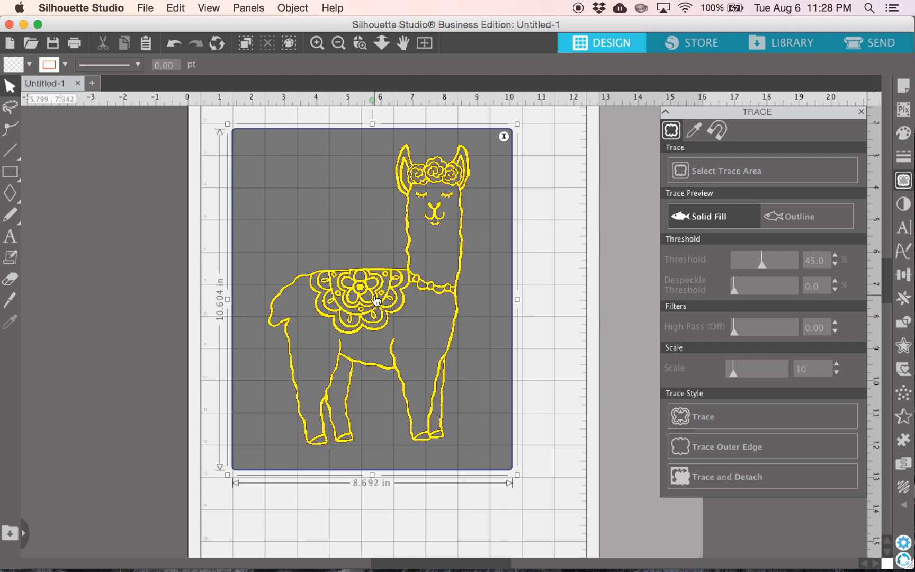
pyautogui.moveTo(340, 405)
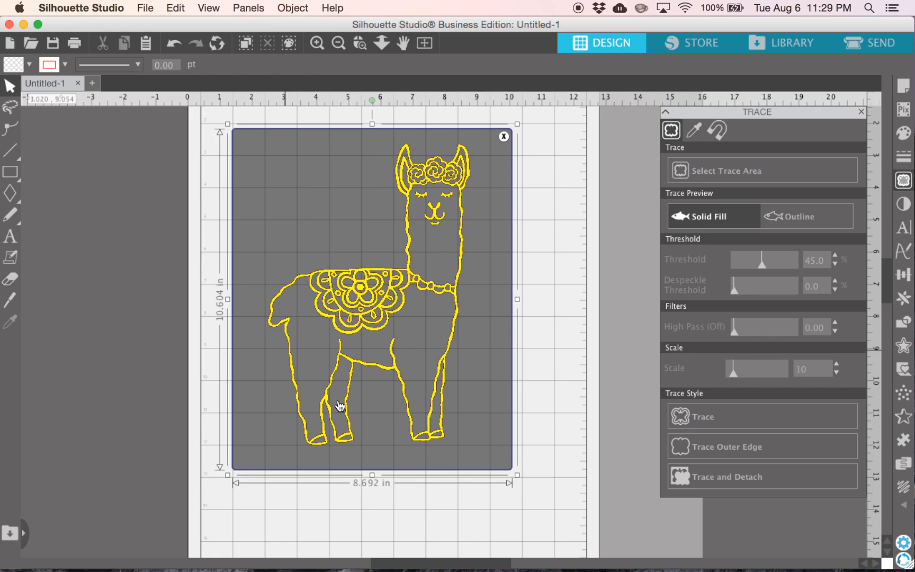
pyautogui.moveTo(365, 321)
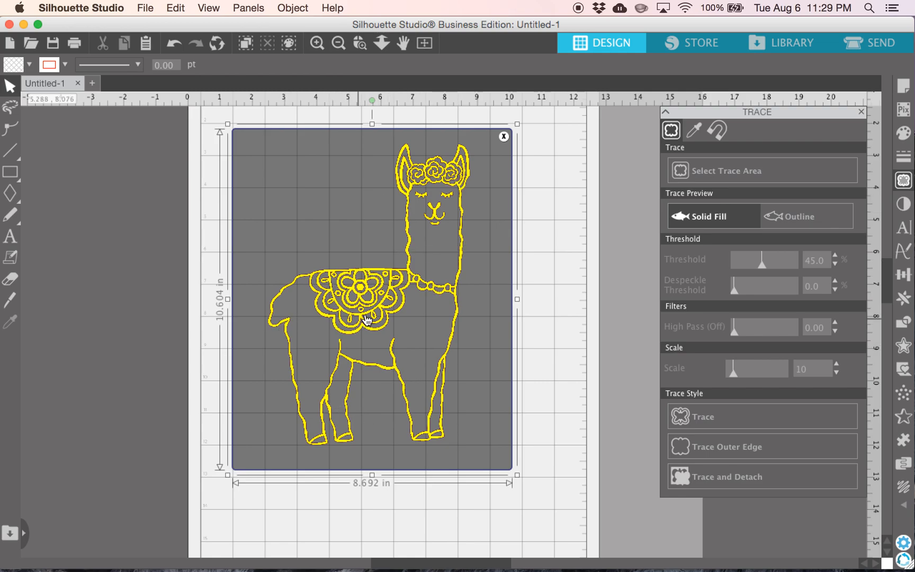
pyautogui.moveTo(524, 372)
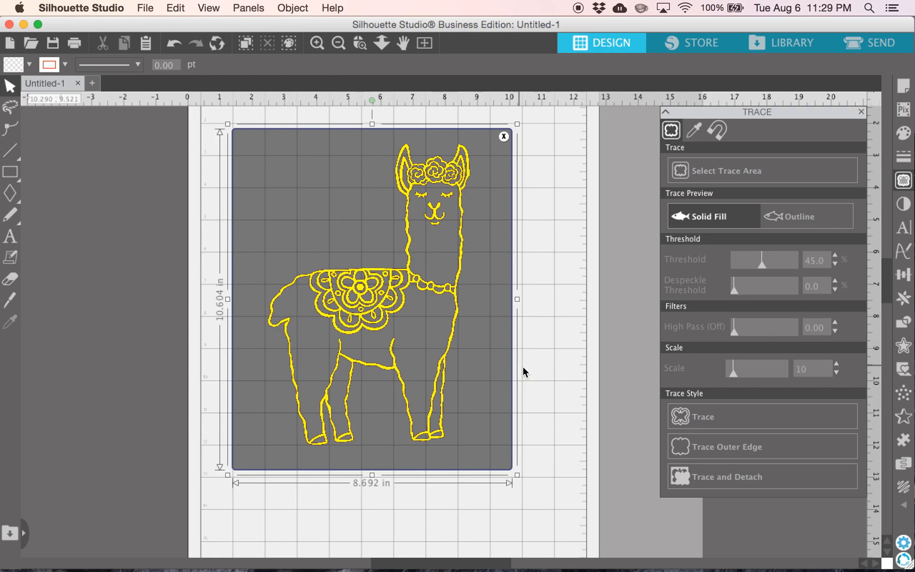
pyautogui.moveTo(703, 421)
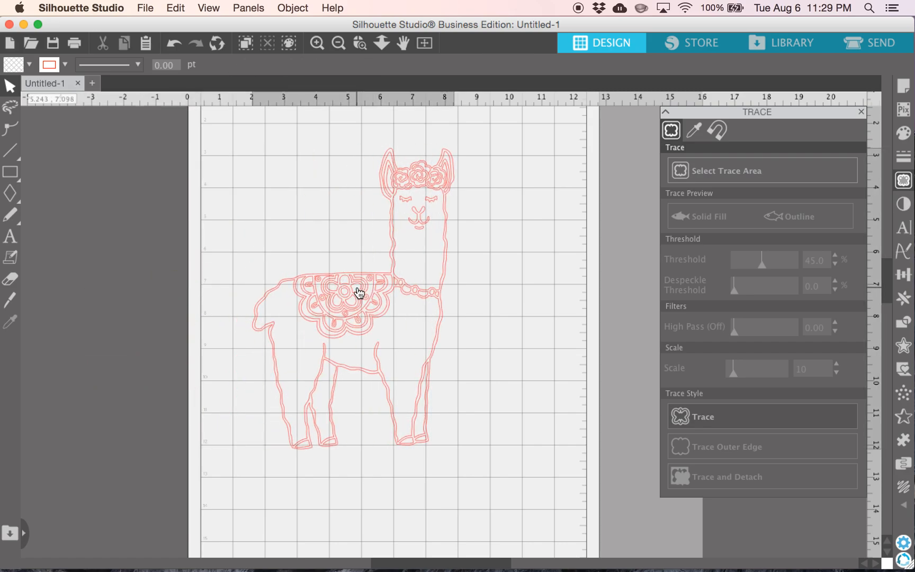
# - Release the traced llama's compound path into separate pieces, then deselect
pyautogui.click(359, 291)
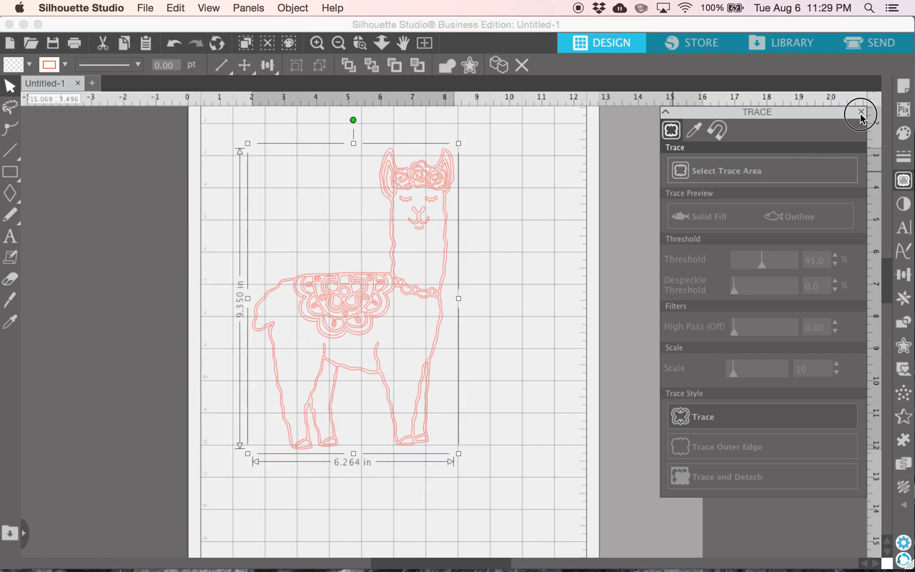
pyautogui.click(860, 112)
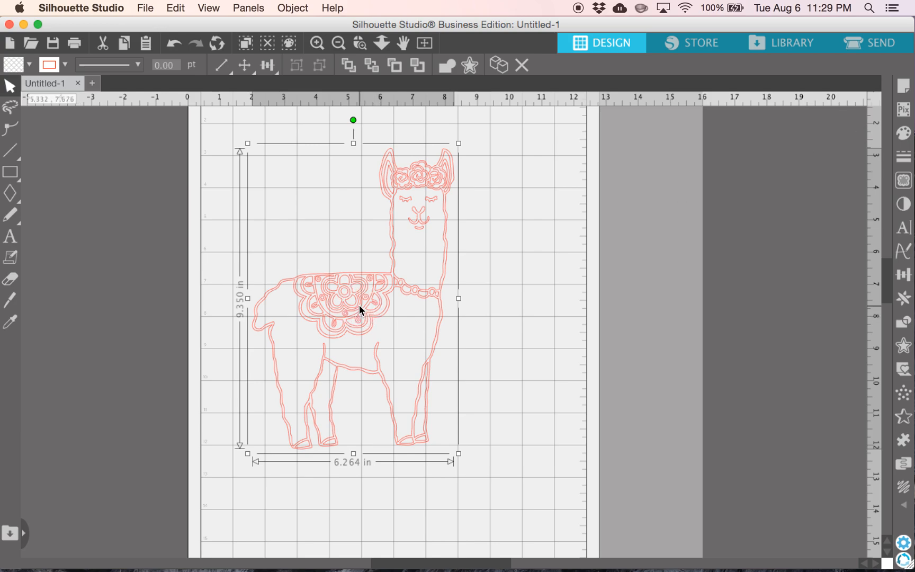
pyautogui.moveTo(399, 182)
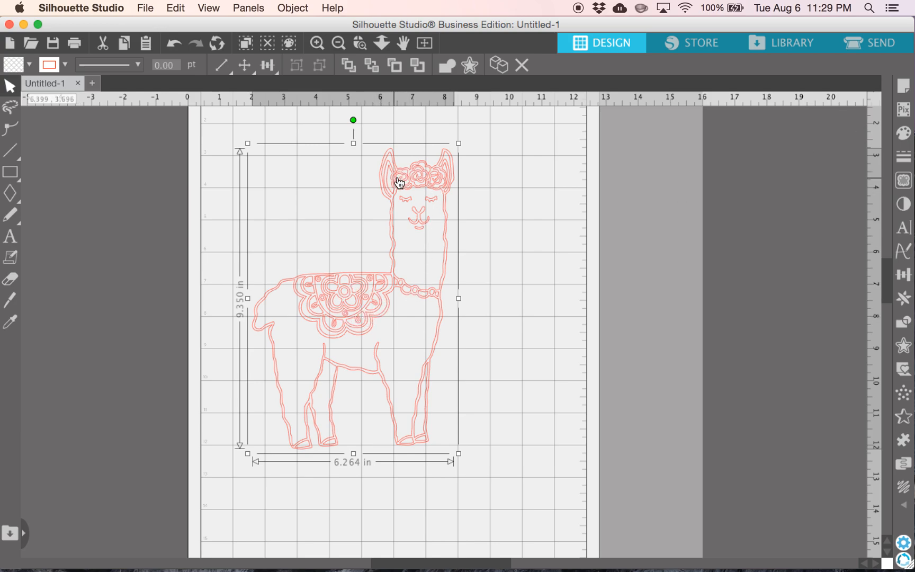
pyautogui.moveTo(341, 309)
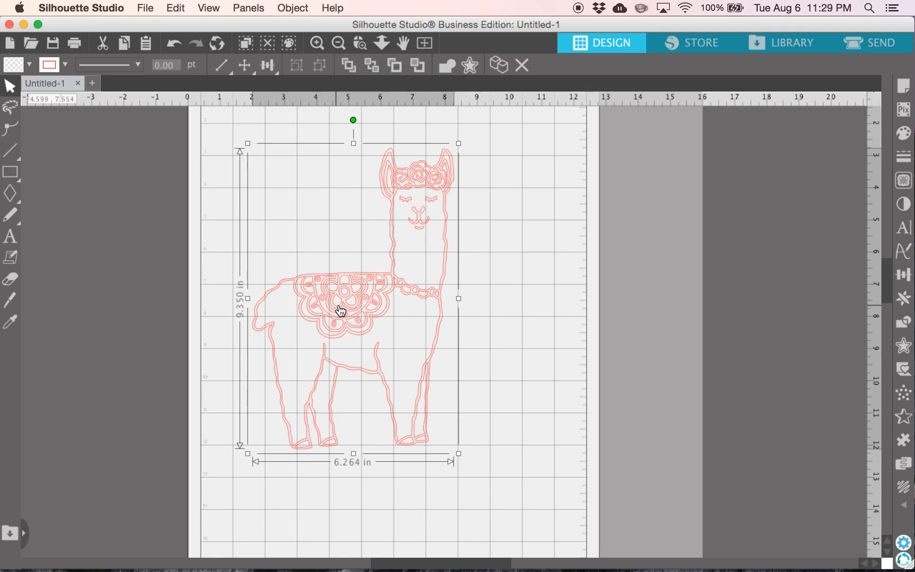
pyautogui.moveTo(365, 286)
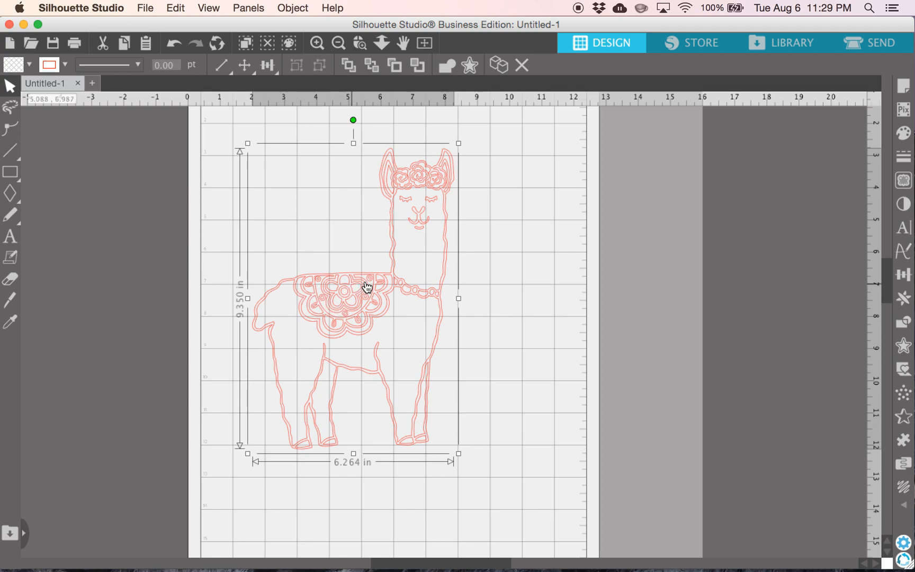
pyautogui.moveTo(350, 303)
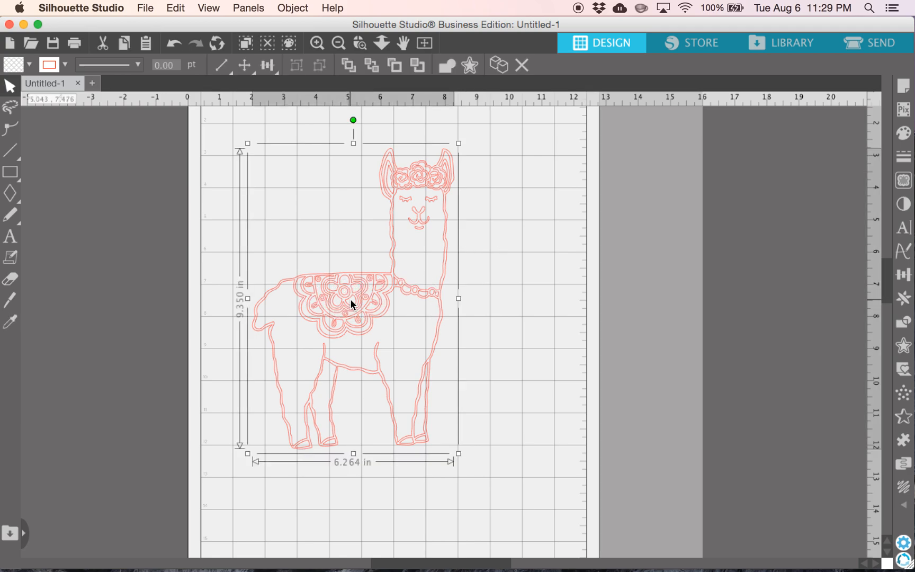
pyautogui.rightClick(351, 303)
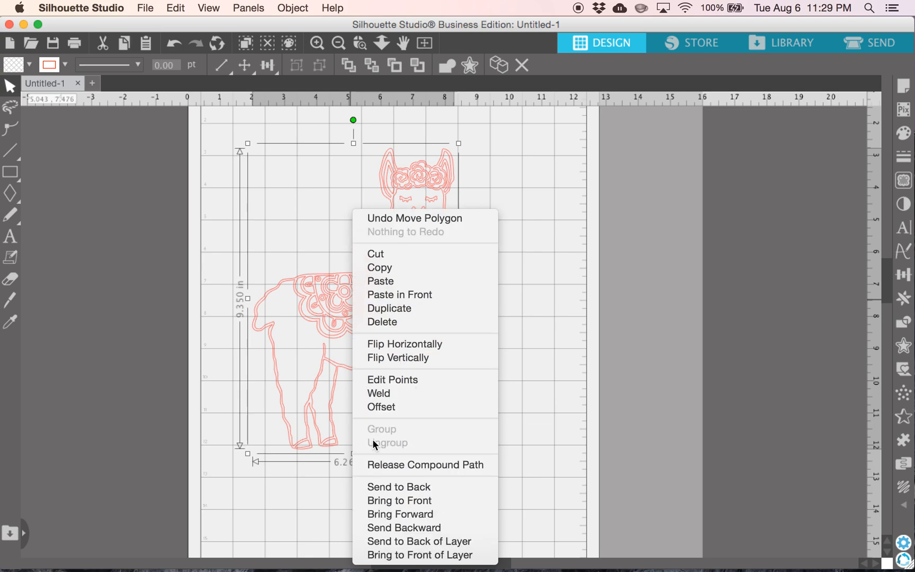
pyautogui.moveTo(401, 464)
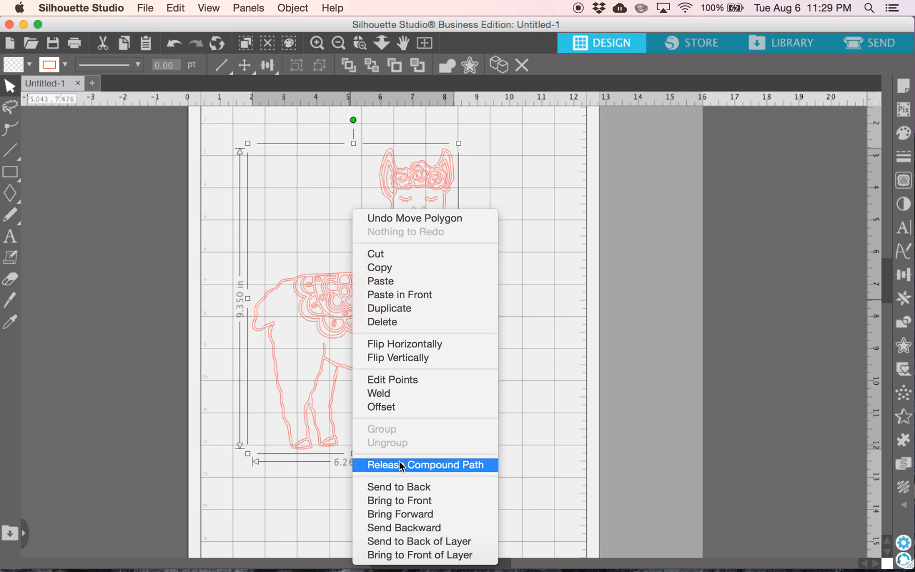
pyautogui.moveTo(418, 465)
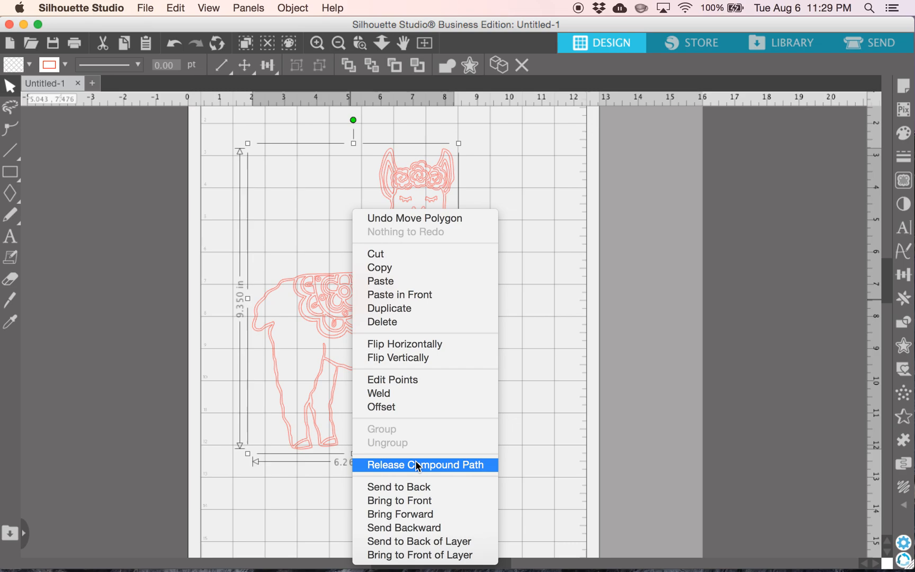
pyautogui.click(425, 464)
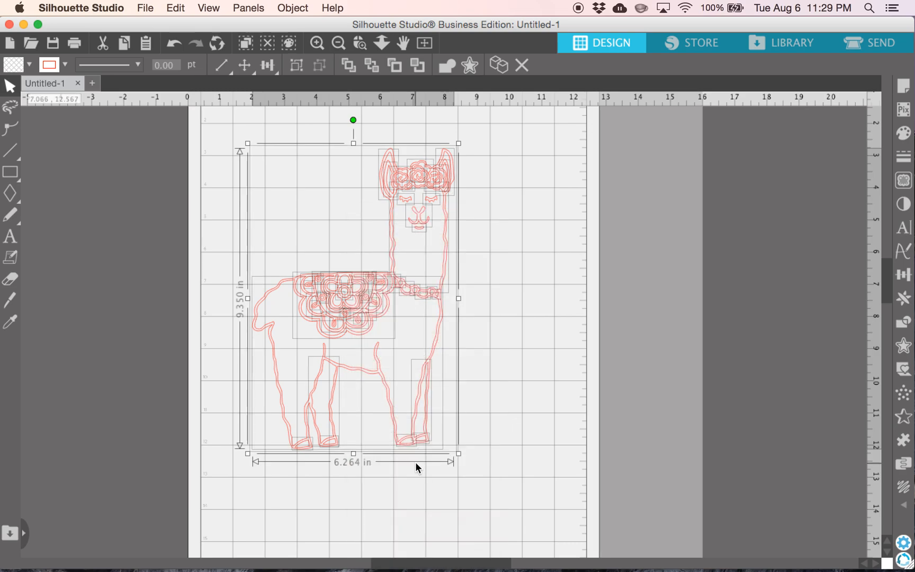
pyautogui.moveTo(369, 288)
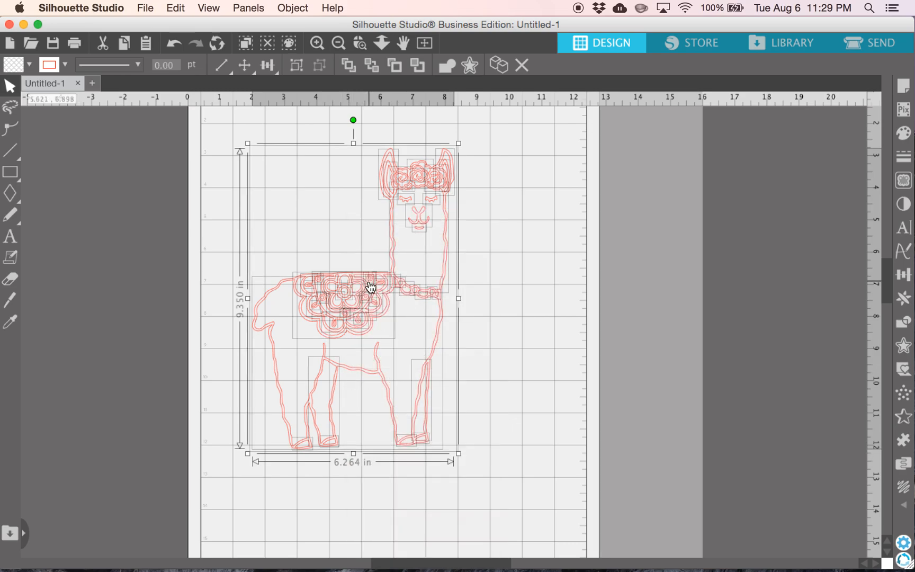
pyautogui.moveTo(347, 322)
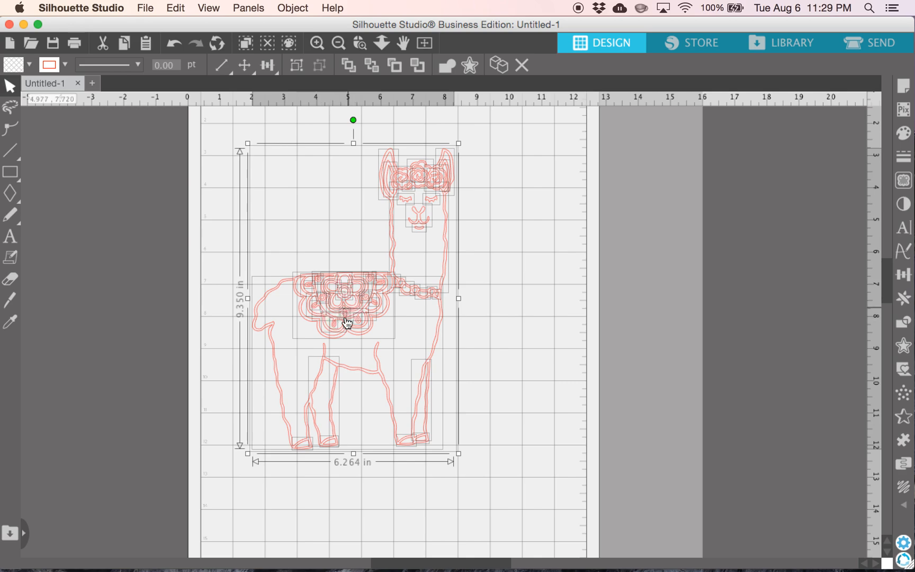
pyautogui.moveTo(463, 295)
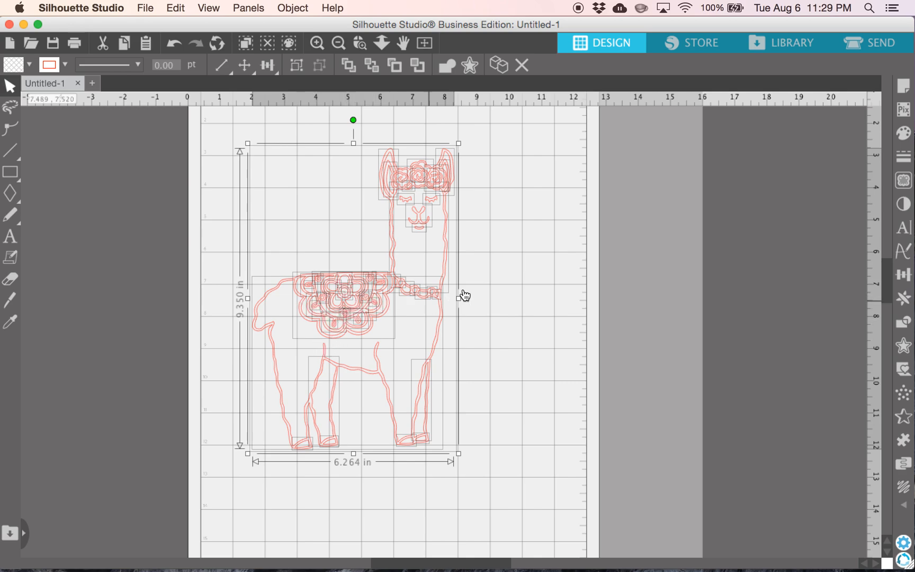
pyautogui.click(344, 102)
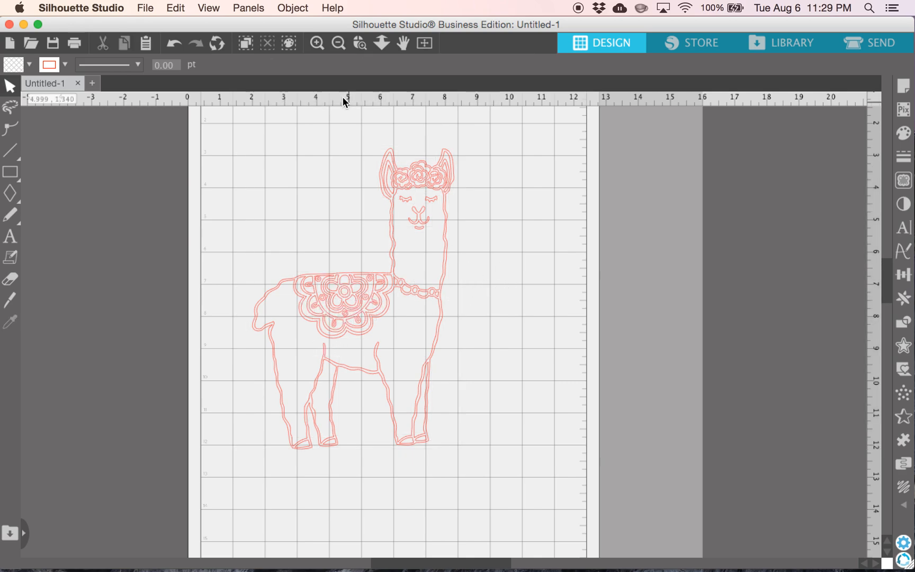
# - Select the llama's outer outline by the tail and move it left off the mat
pyautogui.scroll(3)
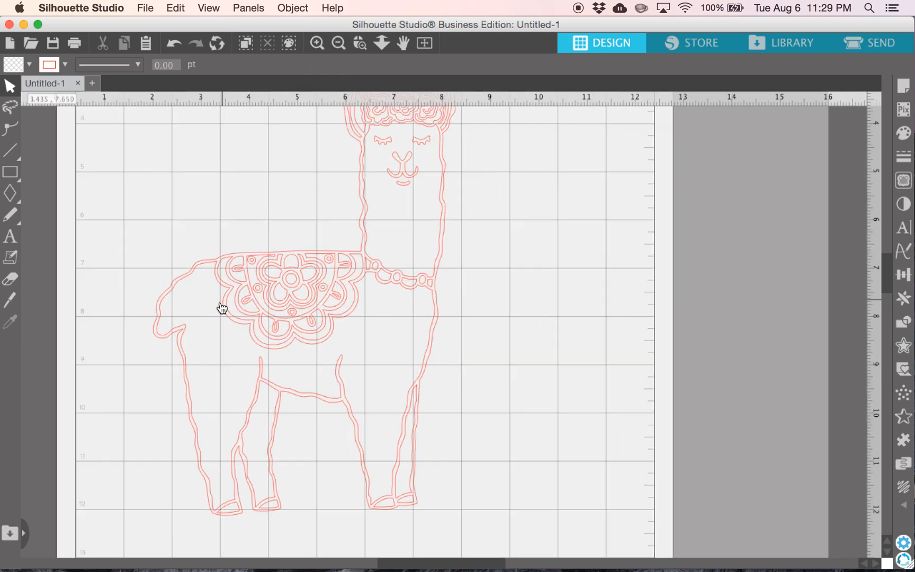
pyautogui.click(262, 292)
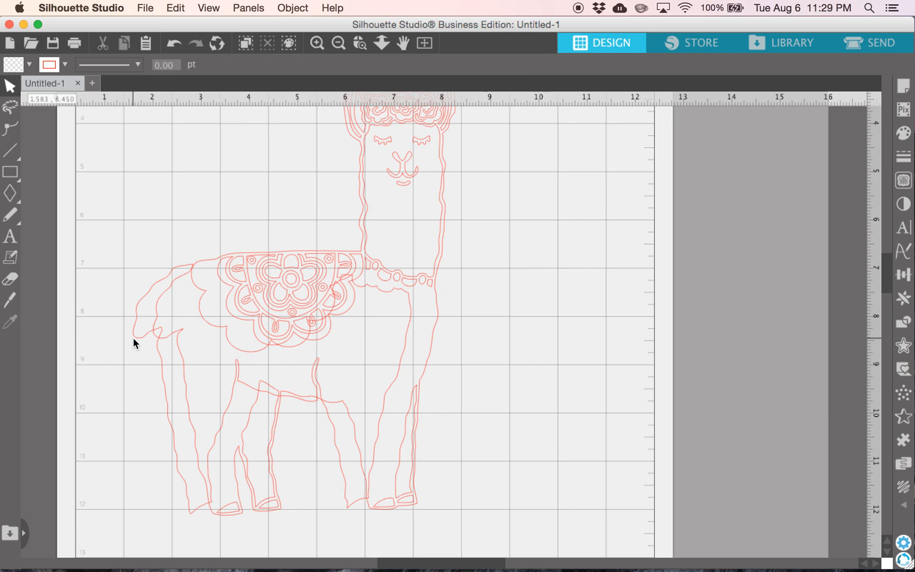
pyautogui.click(292, 292)
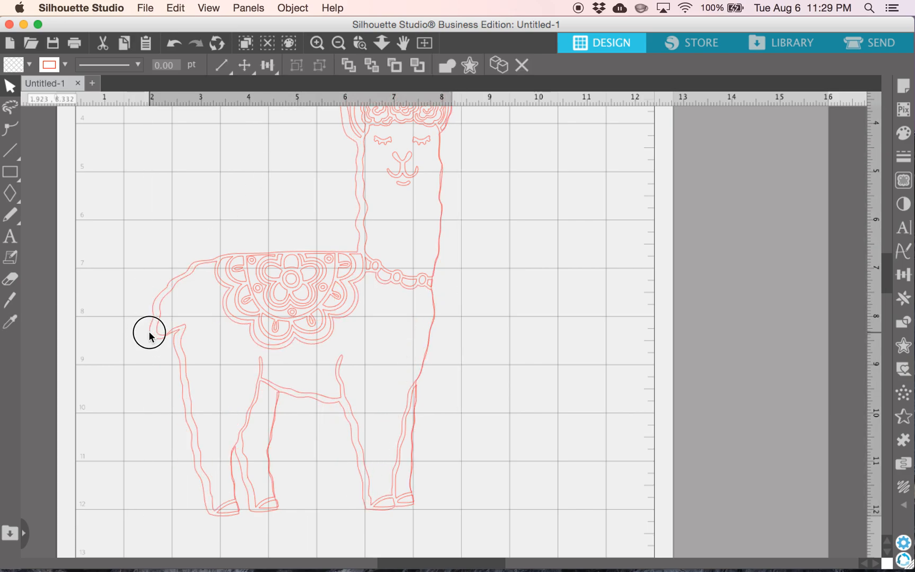
pyautogui.click(339, 43)
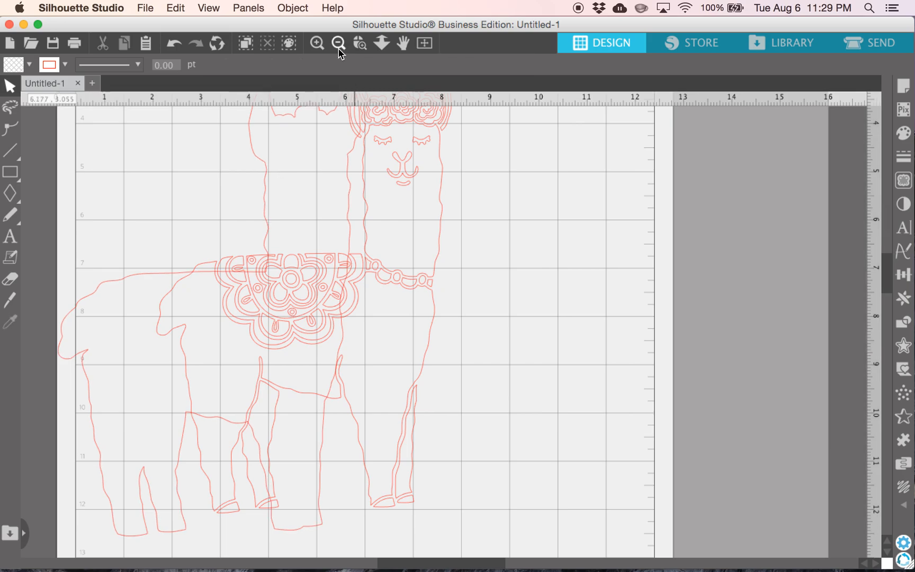
pyautogui.click(338, 42)
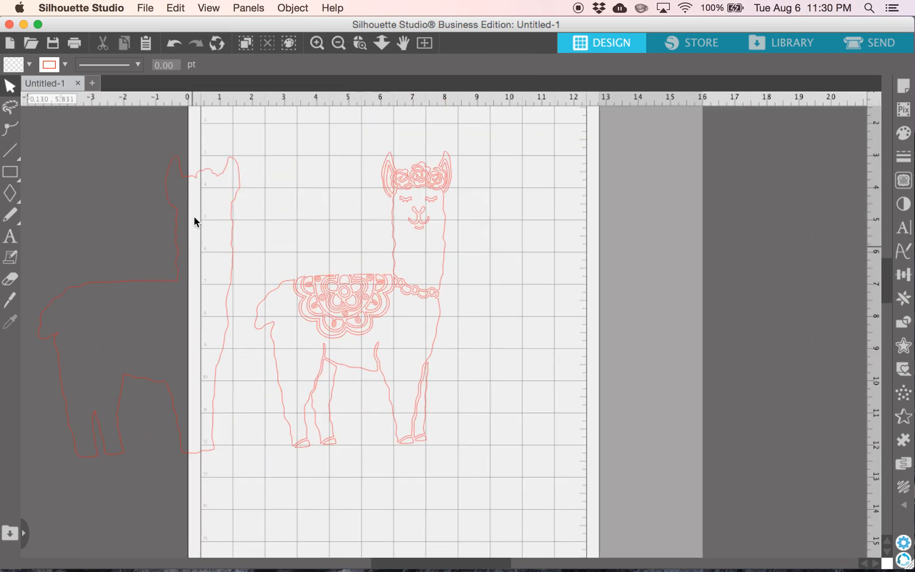
pyautogui.moveTo(160, 283)
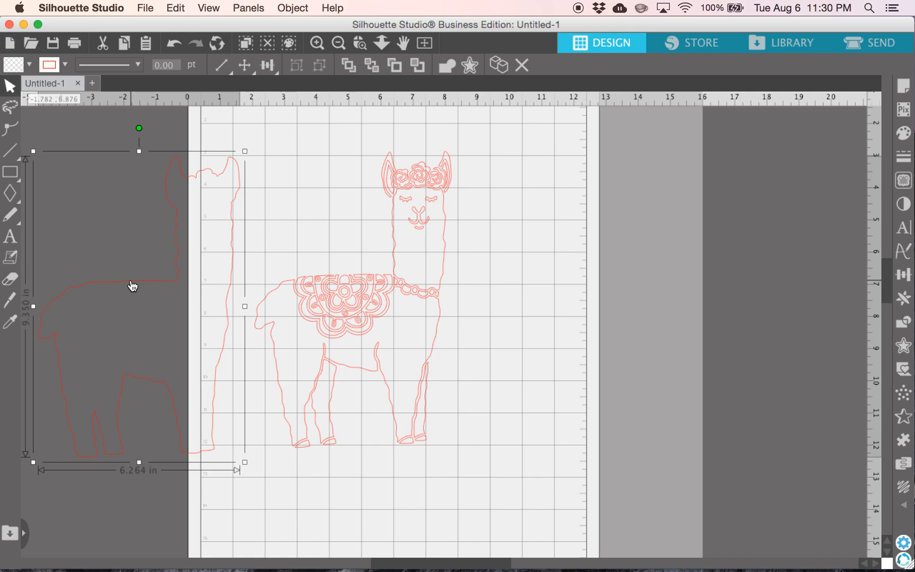
pyautogui.moveTo(902, 132)
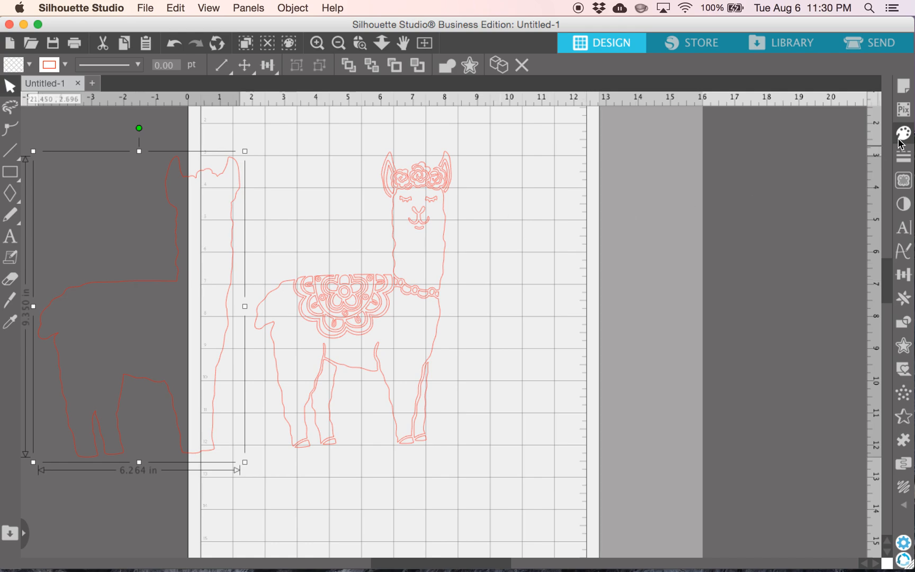
# - Apply a green fill swatch to the separated outer llama silhouette
pyautogui.click(902, 133)
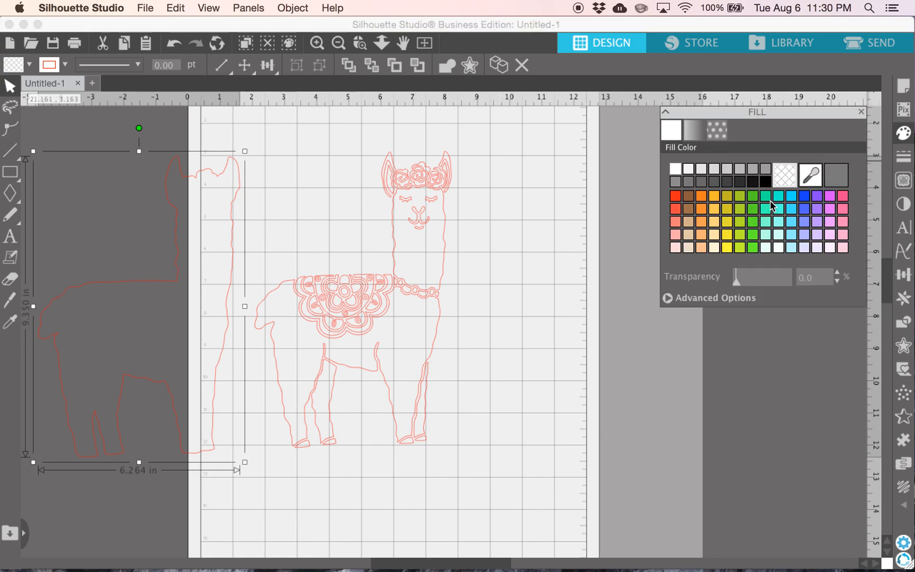
pyautogui.click(751, 209)
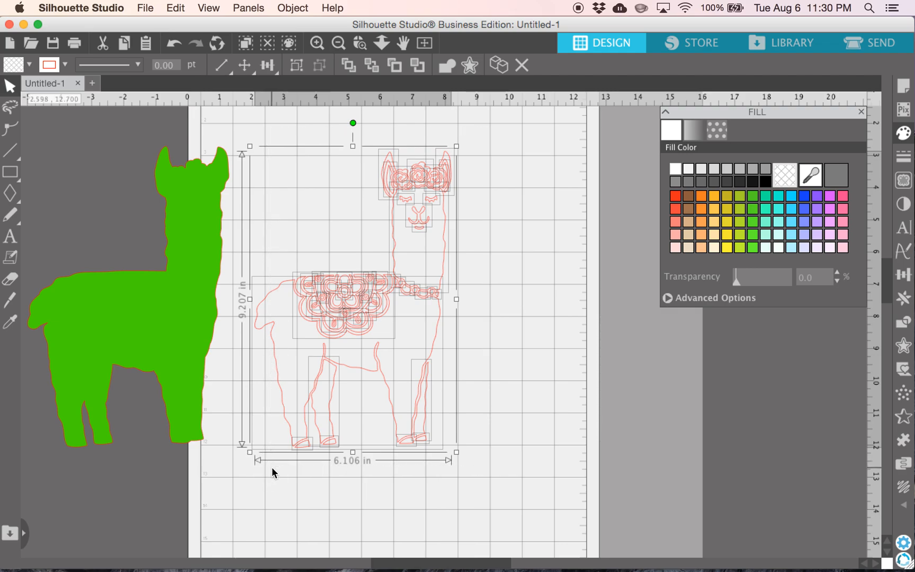
pyautogui.moveTo(425, 181)
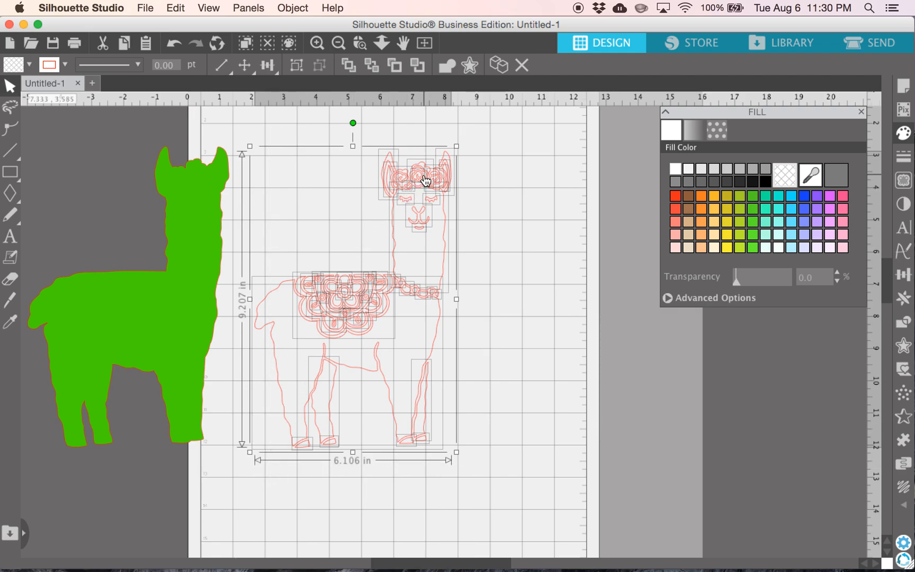
pyautogui.moveTo(499, 152)
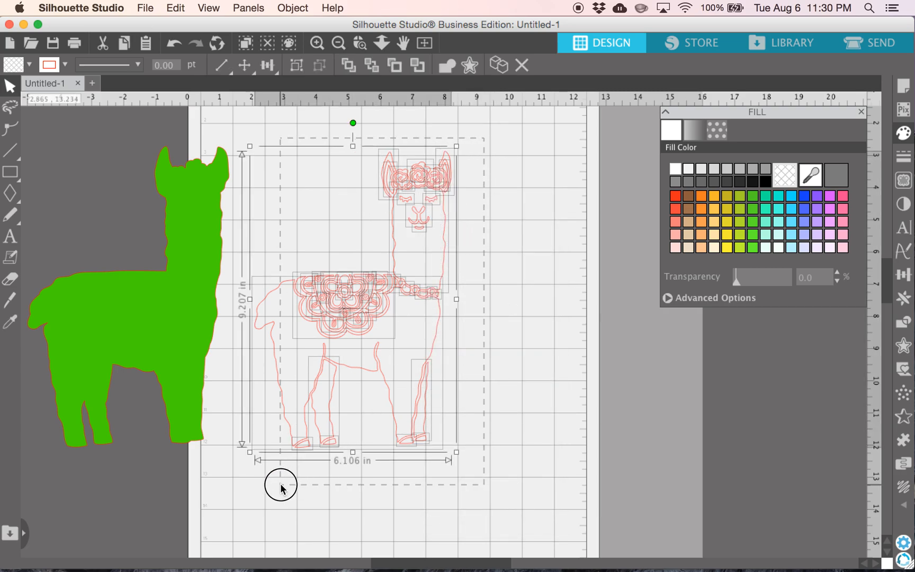
# - Weld the llama detail lines and select them together with the green silhouette
pyautogui.rightClick(281, 484)
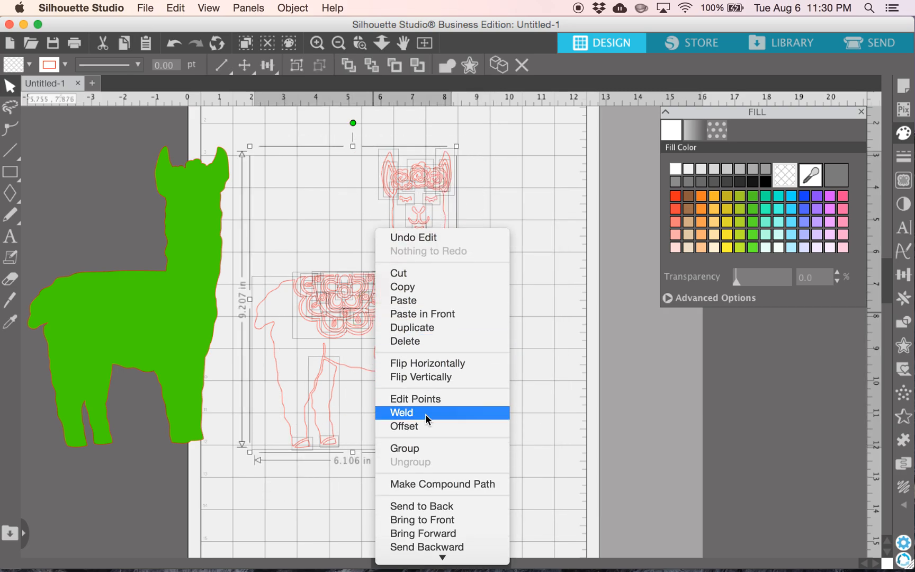
pyautogui.click(401, 413)
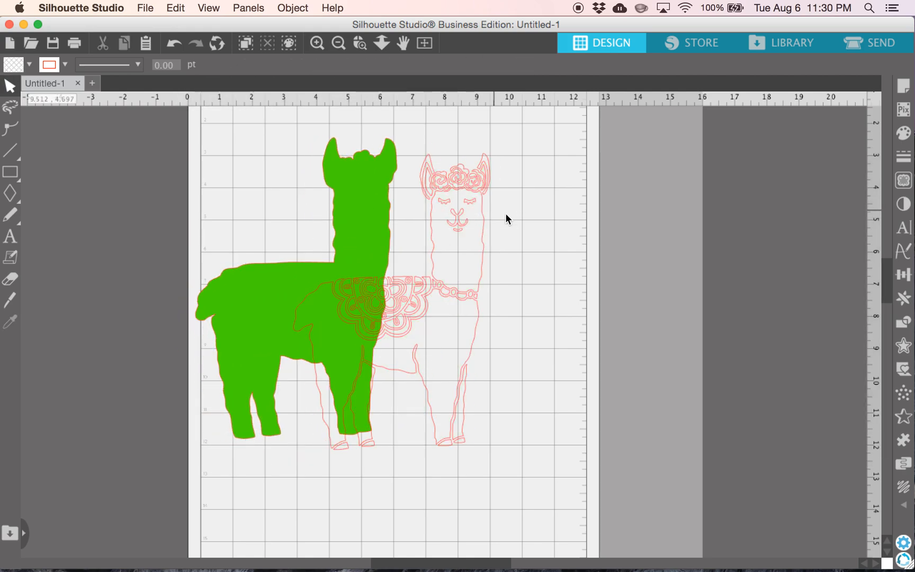
pyautogui.click(315, 242)
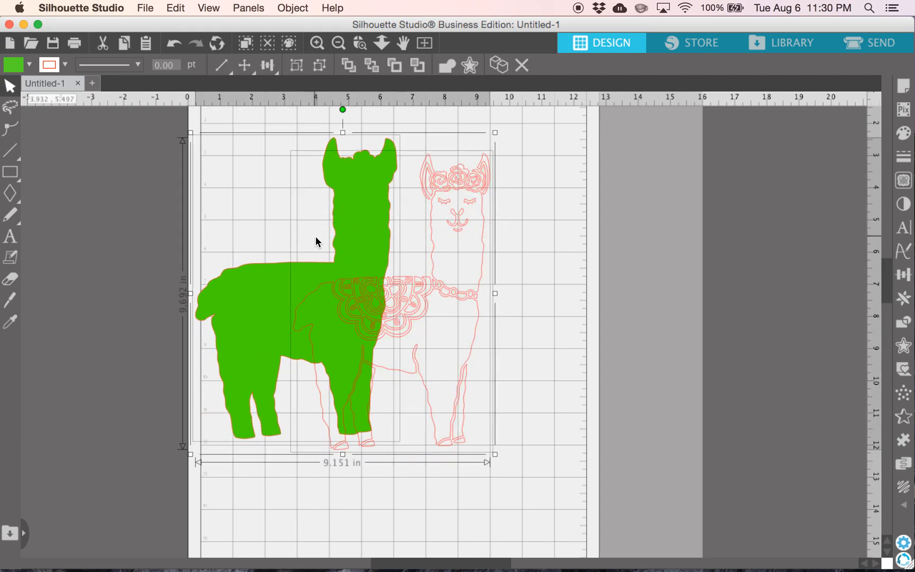
# - Center-align the detail outline over the green silhouette, then deselect
pyautogui.click(268, 65)
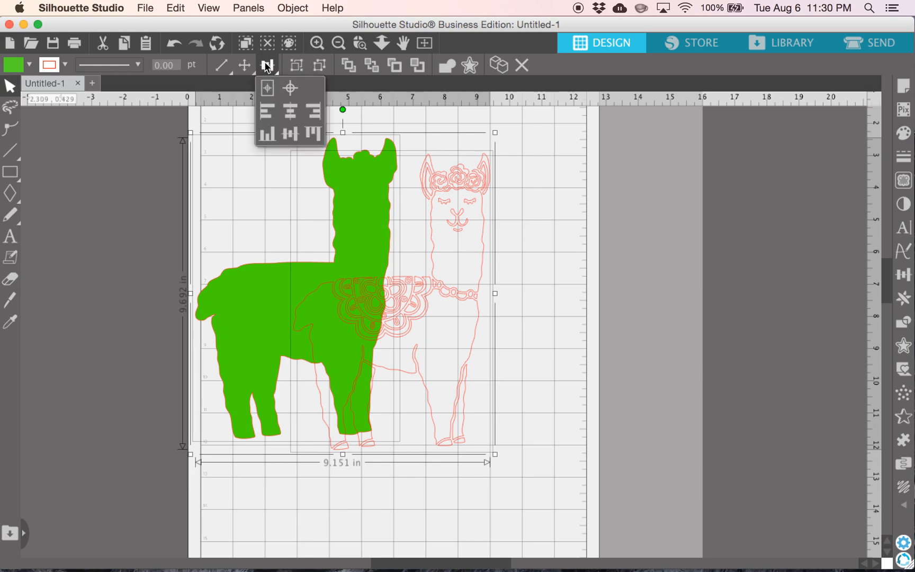
pyautogui.click(266, 65)
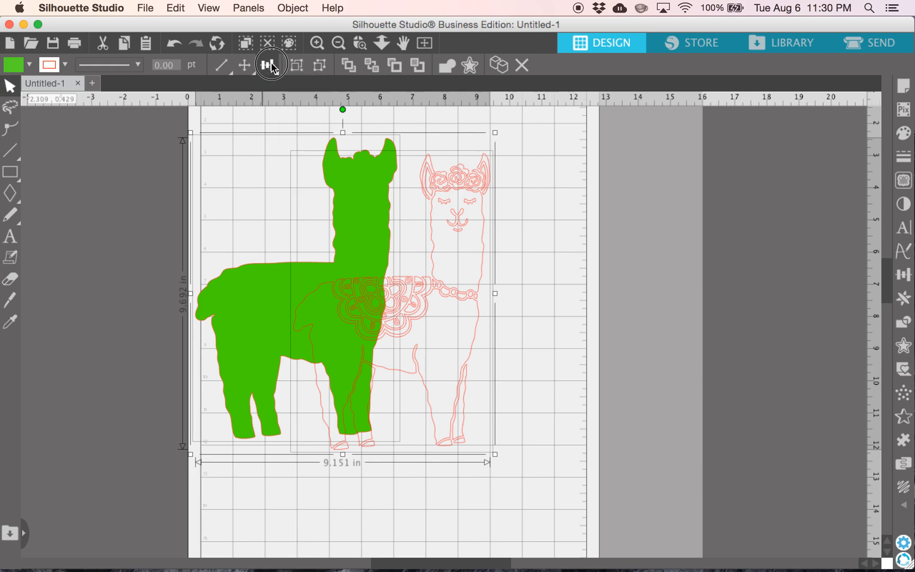
pyautogui.click(268, 65)
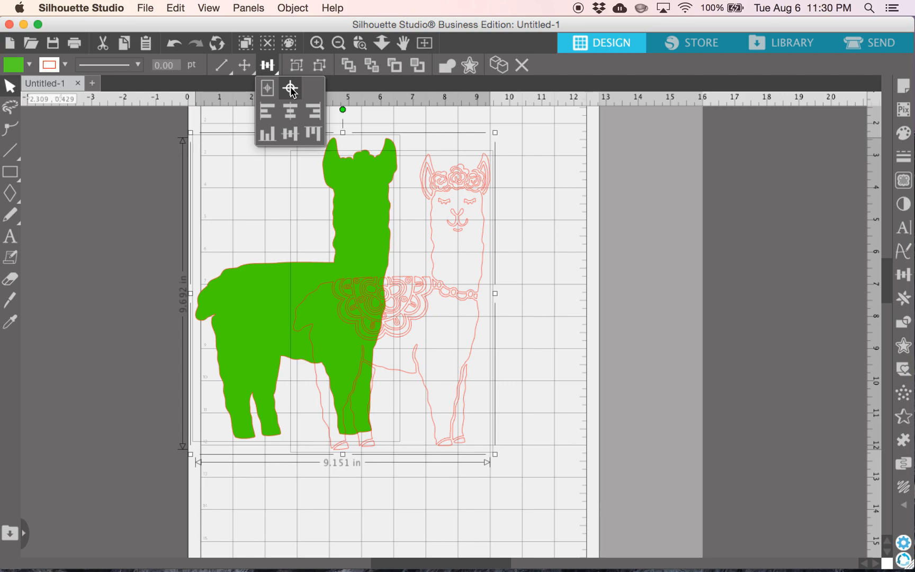
pyautogui.click(290, 135)
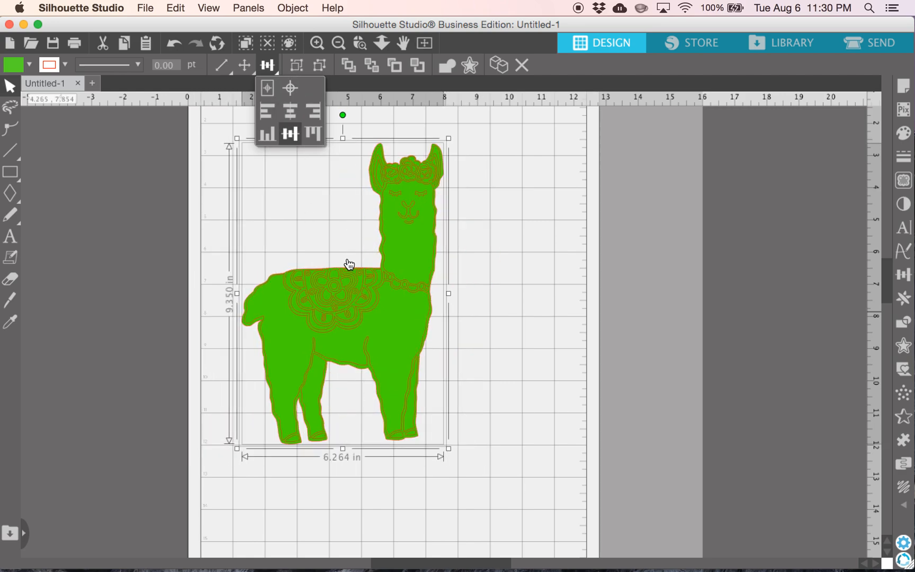
pyautogui.click(499, 238)
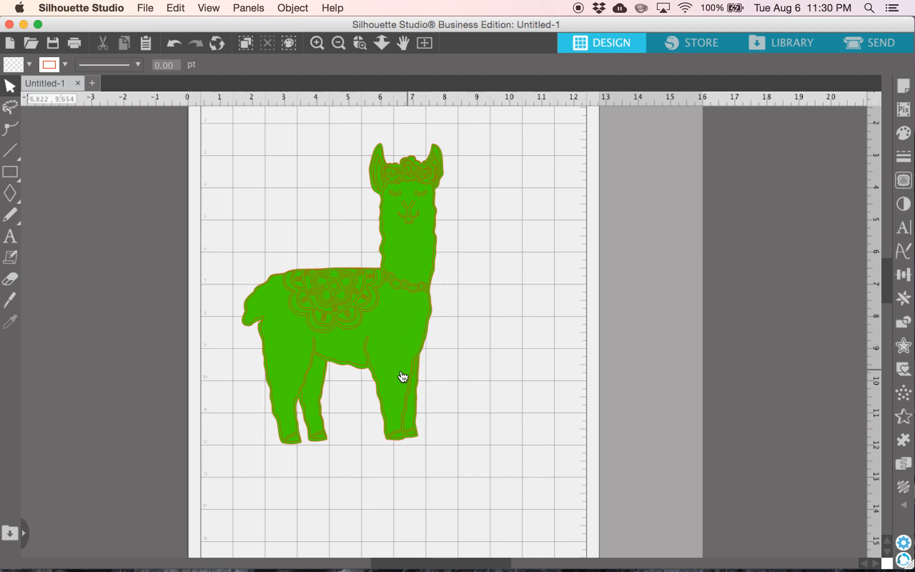
pyautogui.moveTo(384, 311)
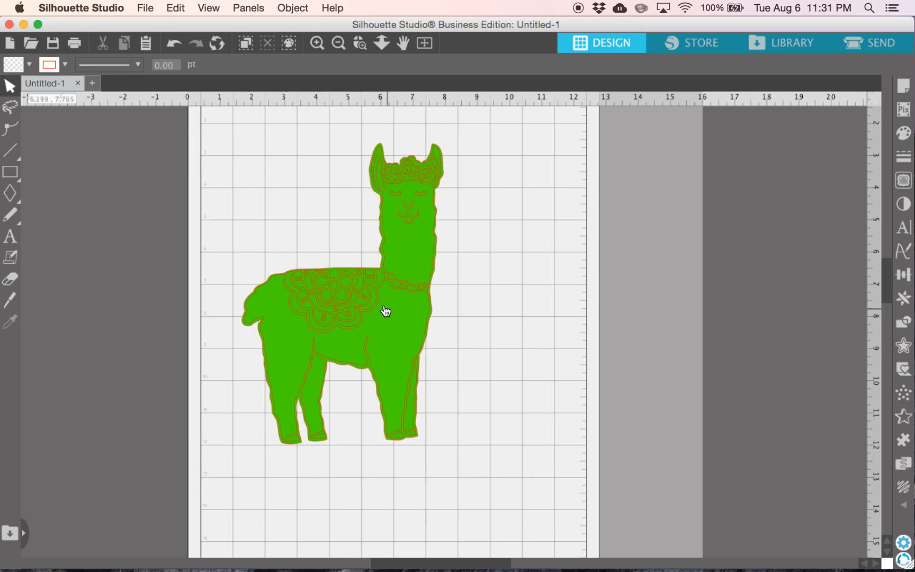
pyautogui.moveTo(308, 227)
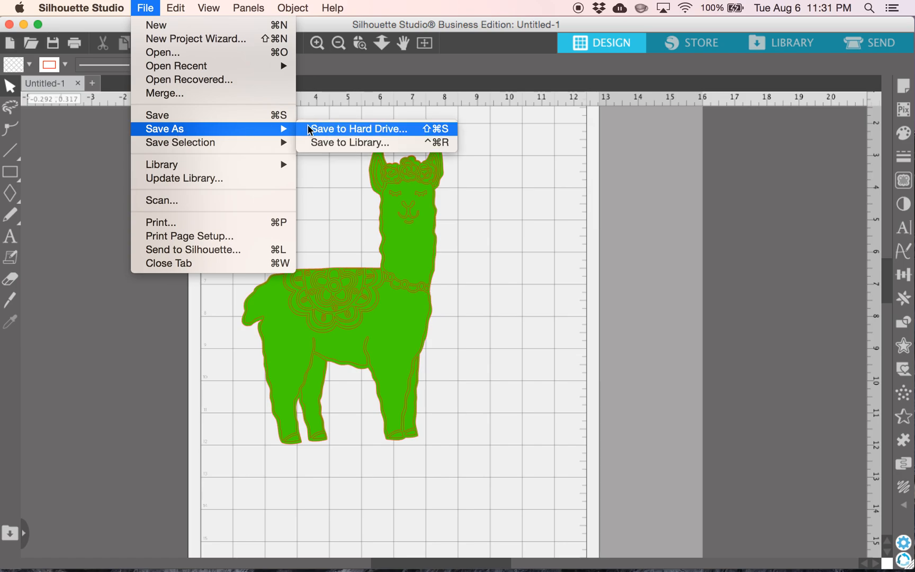
# - Save to hard drive as 'llama' in SVG format, replacing the existing llama.svg
pyautogui.click(359, 128)
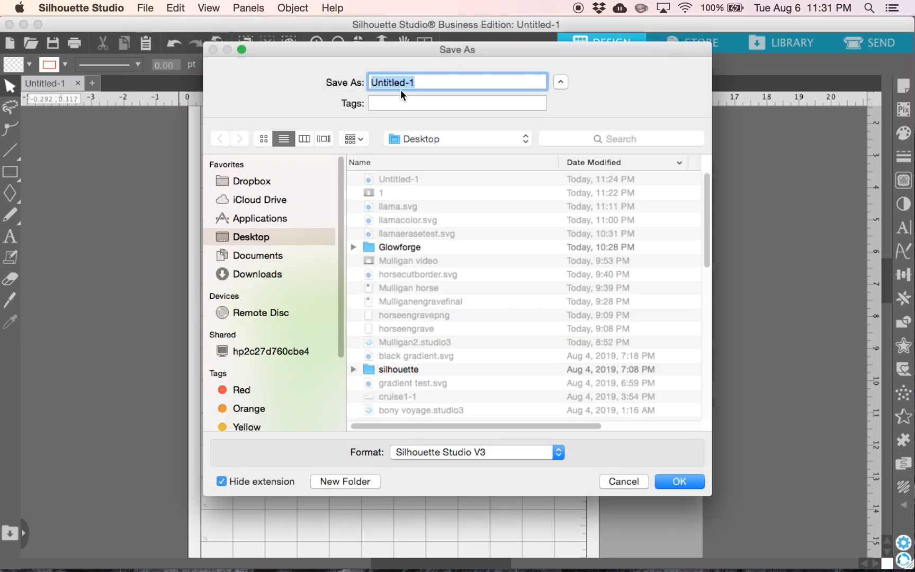
pyautogui.write('llama')
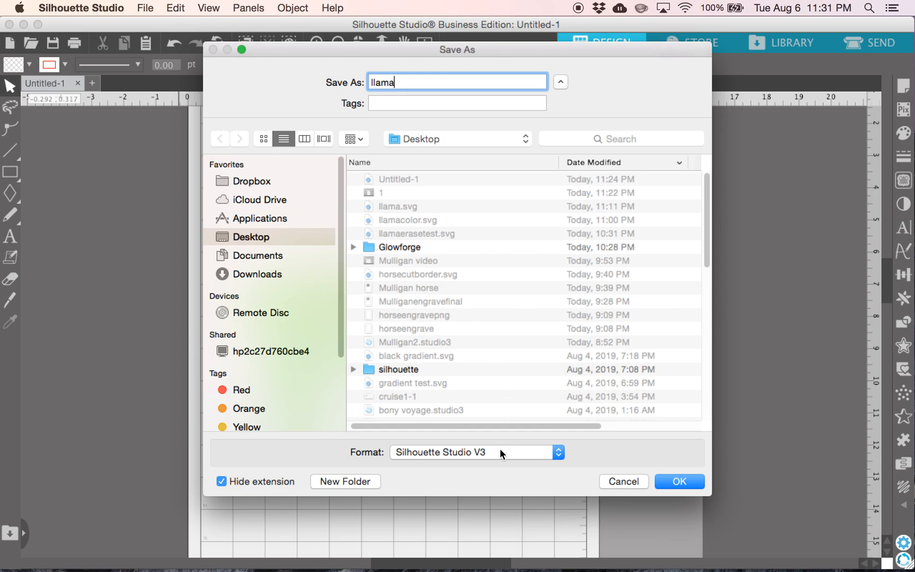
pyautogui.moveTo(407, 457)
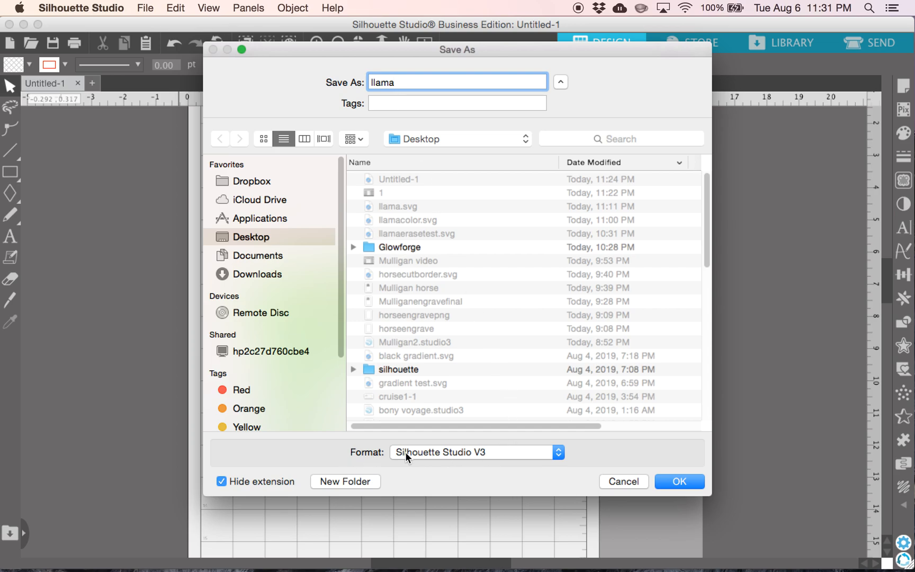
pyautogui.click(474, 451)
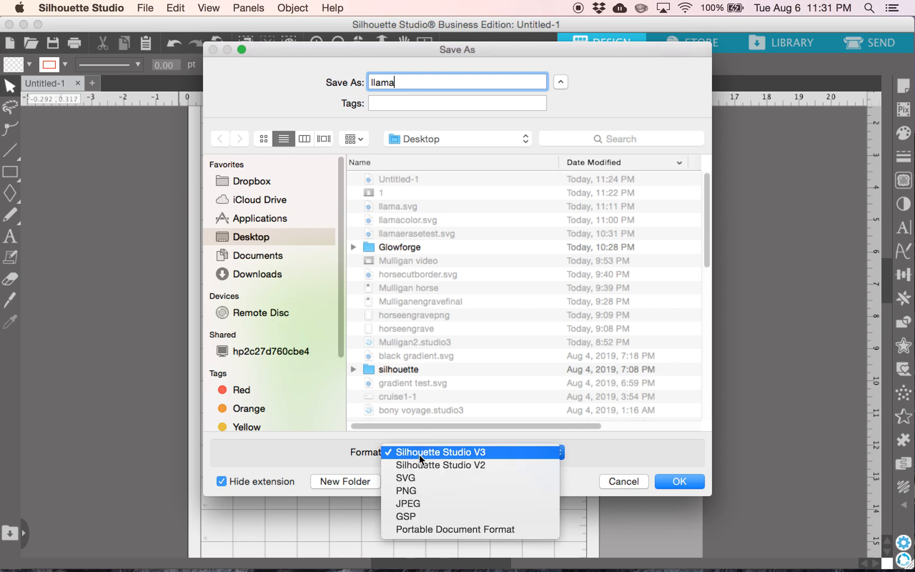
pyautogui.click(405, 477)
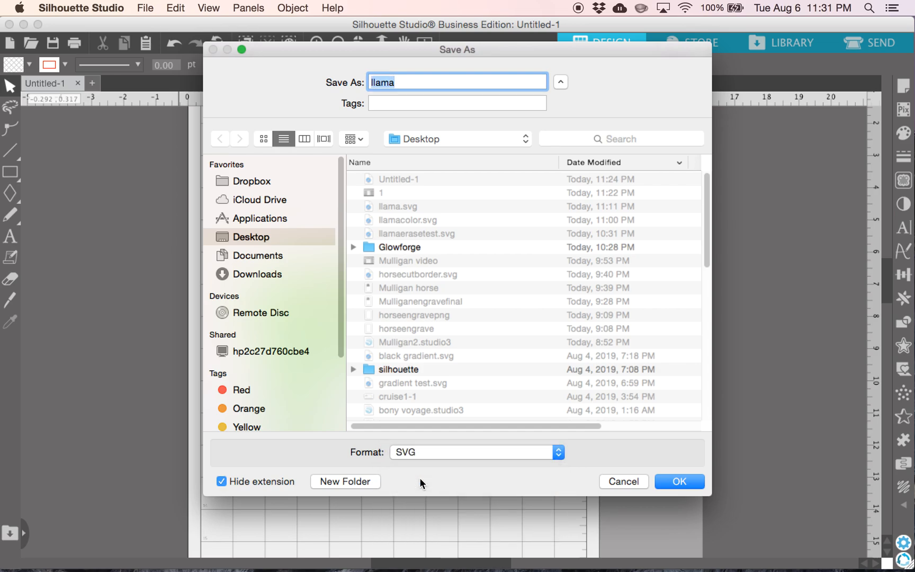
pyautogui.moveTo(479, 468)
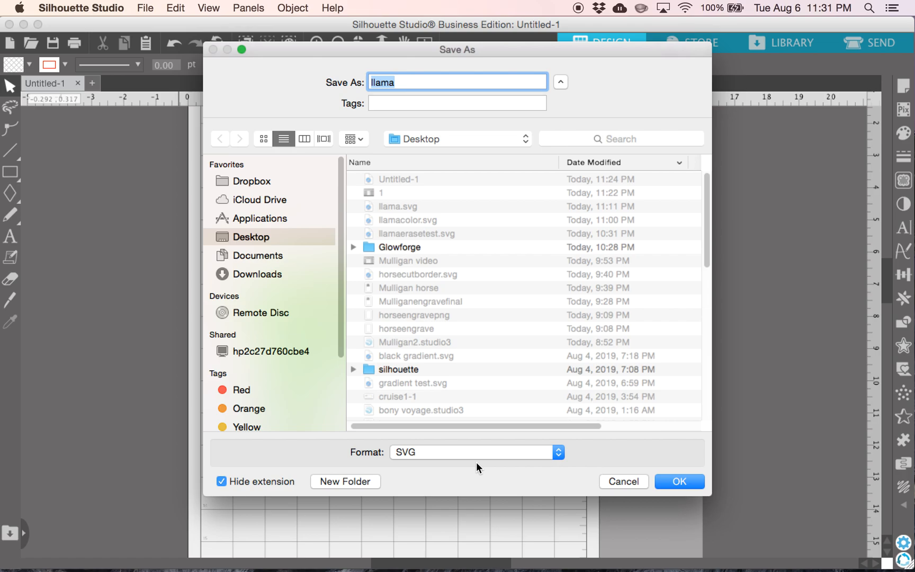
pyautogui.moveTo(423, 461)
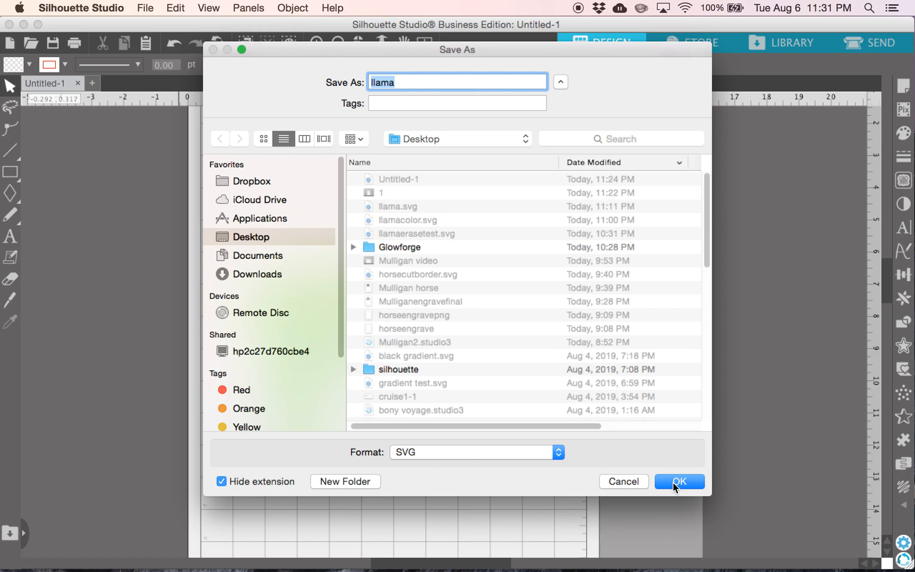
pyautogui.click(679, 481)
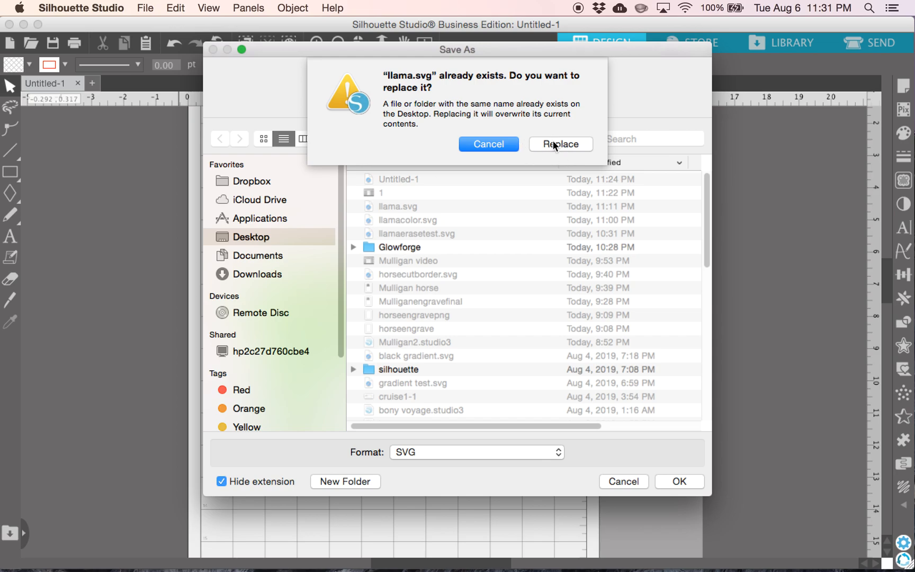
pyautogui.click(560, 144)
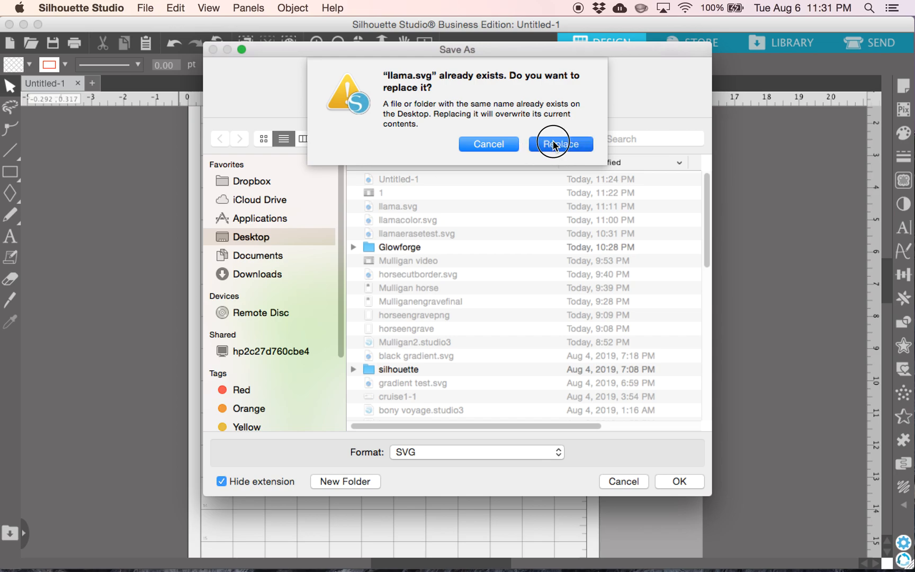
pyautogui.click(559, 144)
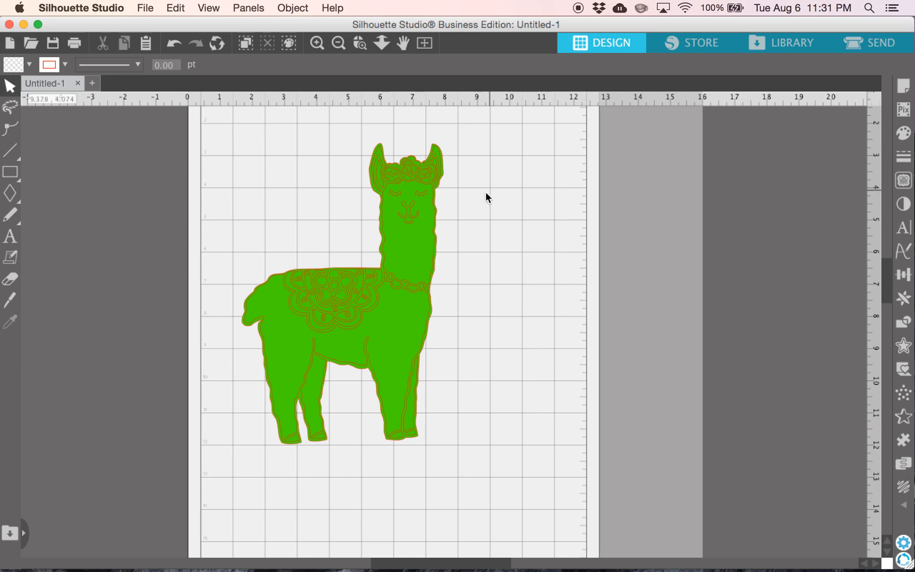
pyautogui.moveTo(350, 289)
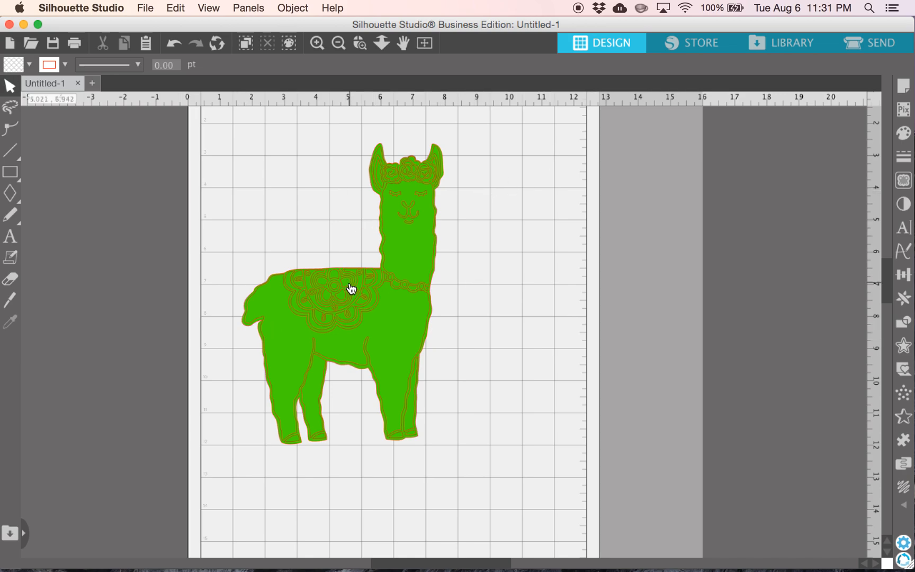
pyautogui.moveTo(308, 547)
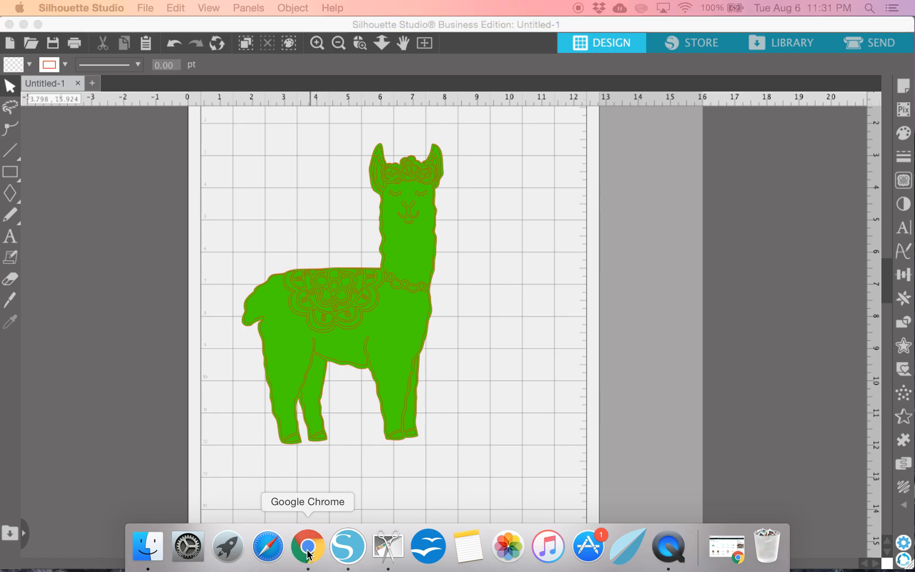
pyautogui.moveTo(586, 547)
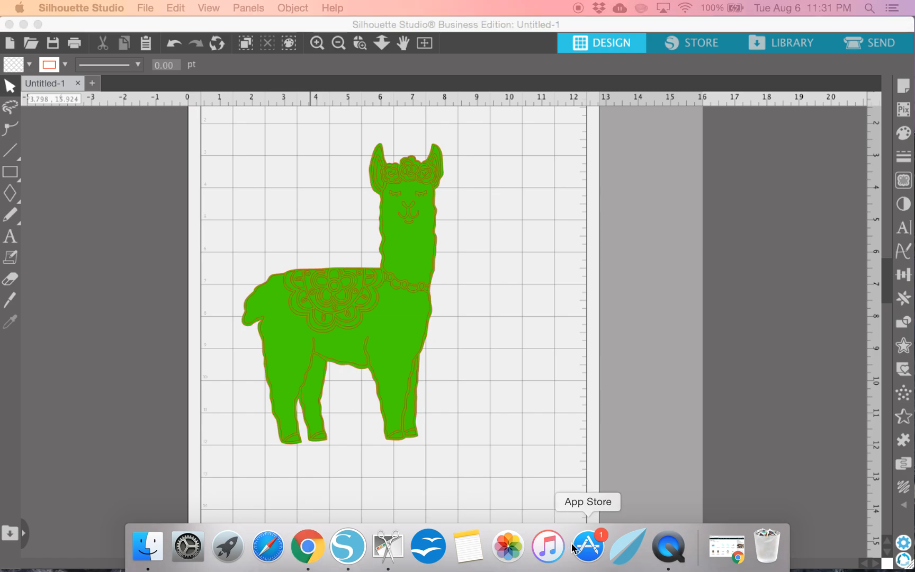
# - Switch from Silhouette Studio to Google Chrome via the Dock
pyautogui.click(308, 545)
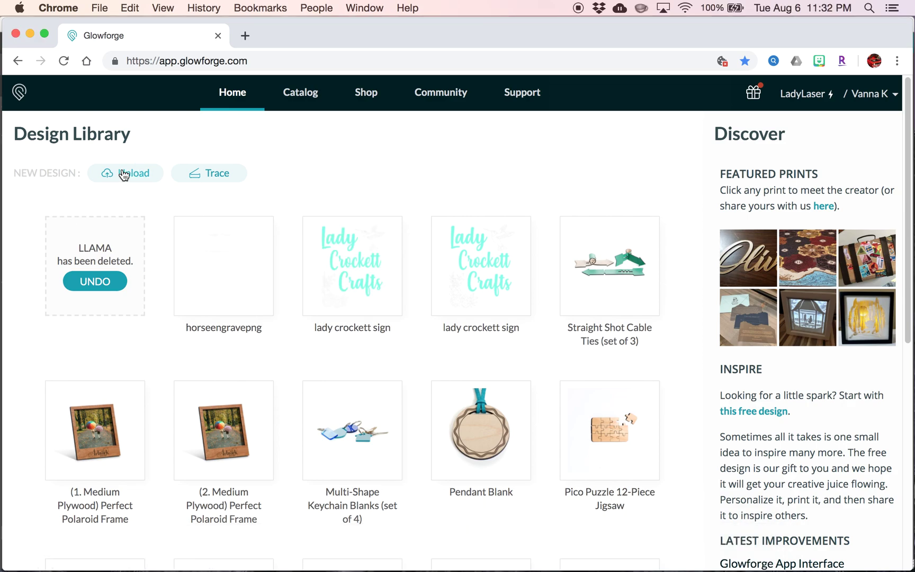
# - Upload llama.svg from the Desktop into the Glowforge design library
pyautogui.click(125, 173)
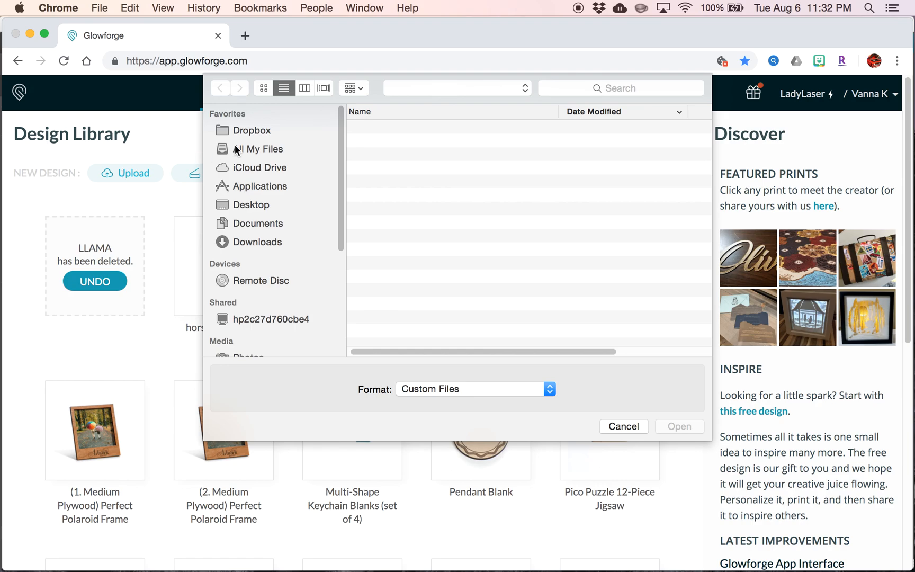
pyautogui.click(252, 205)
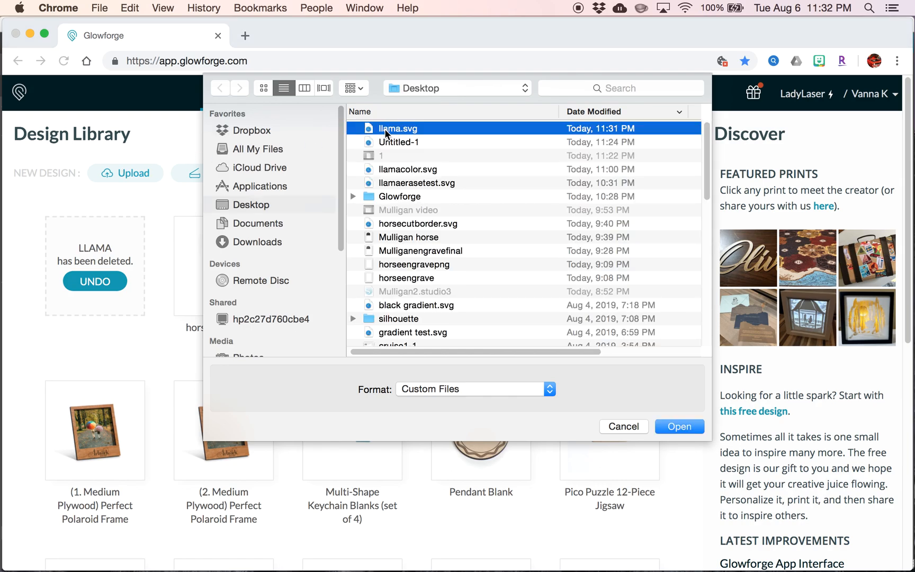
pyautogui.moveTo(660, 349)
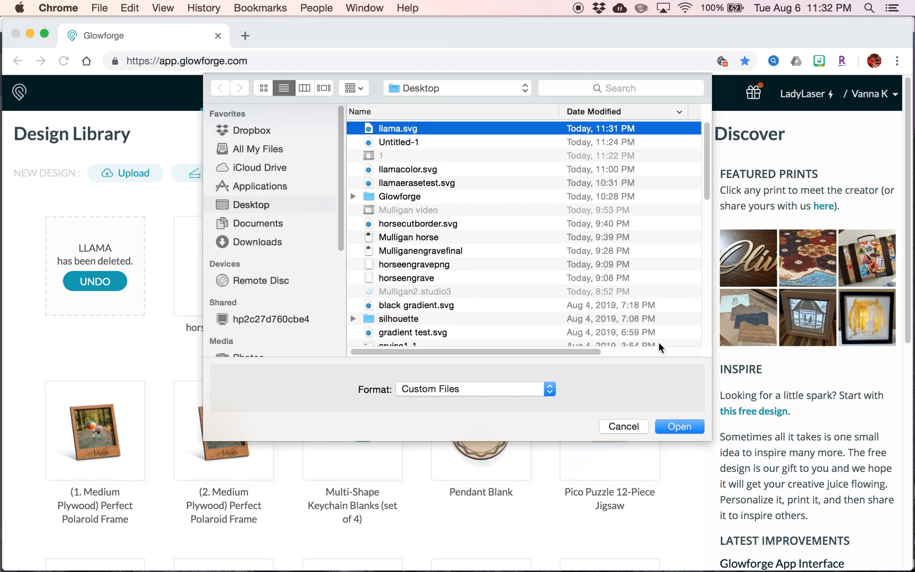
pyautogui.click(679, 426)
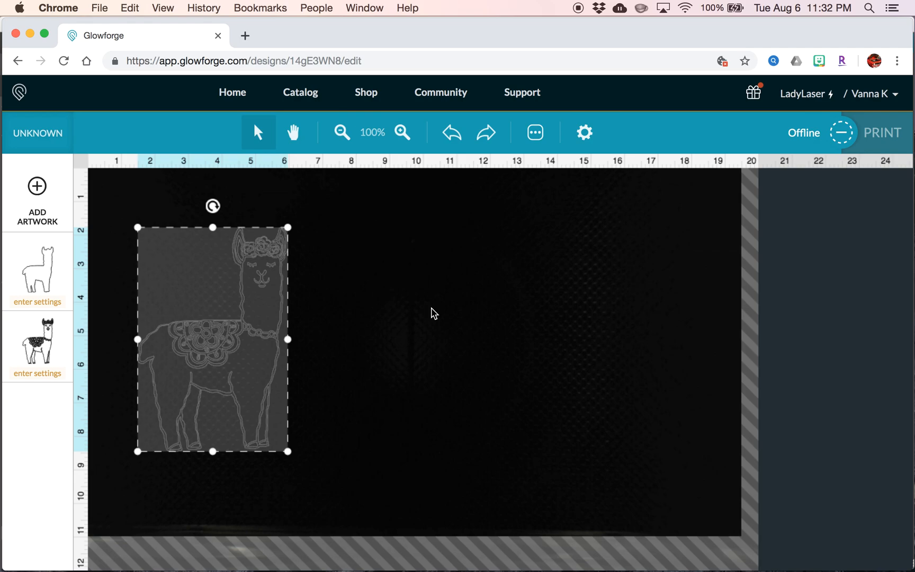
pyautogui.moveTo(444, 413)
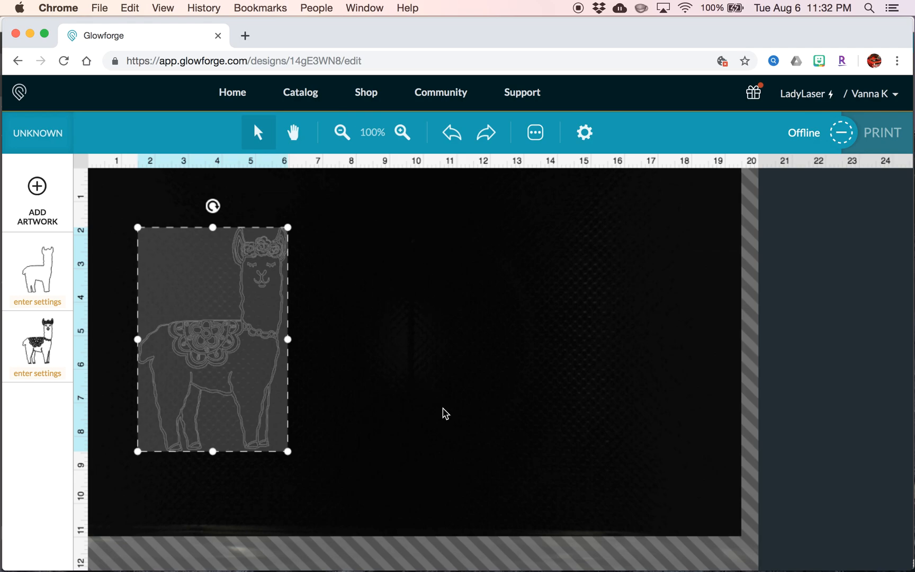
pyautogui.moveTo(406, 282)
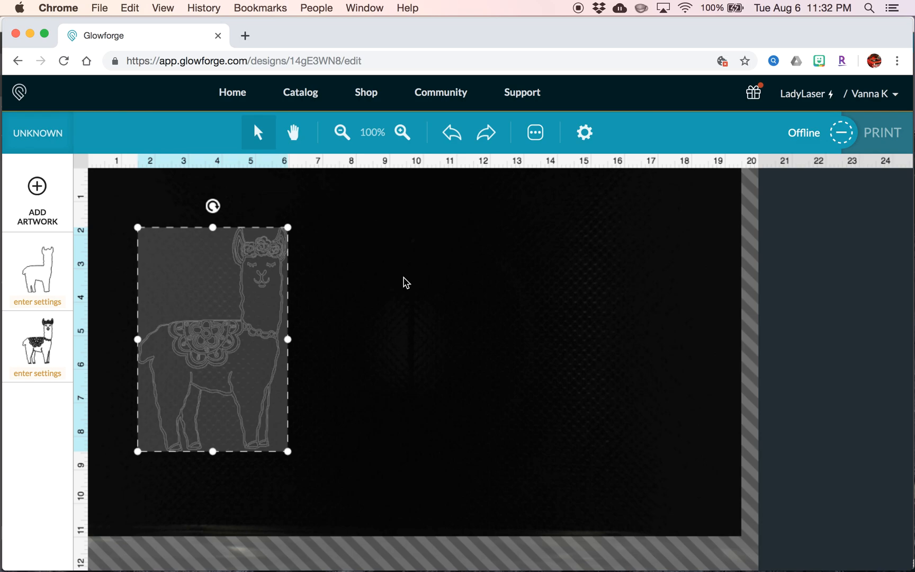
pyautogui.moveTo(455, 394)
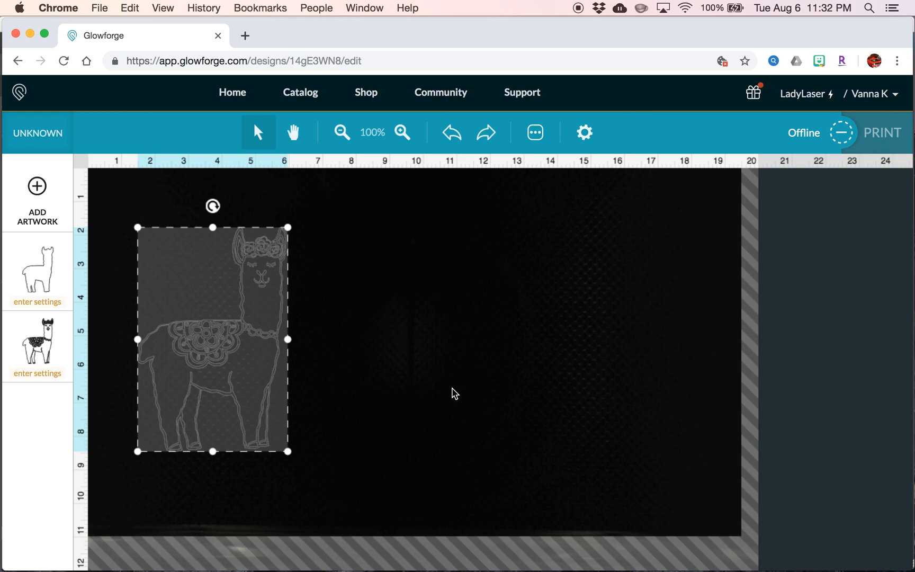
pyautogui.moveTo(467, 399)
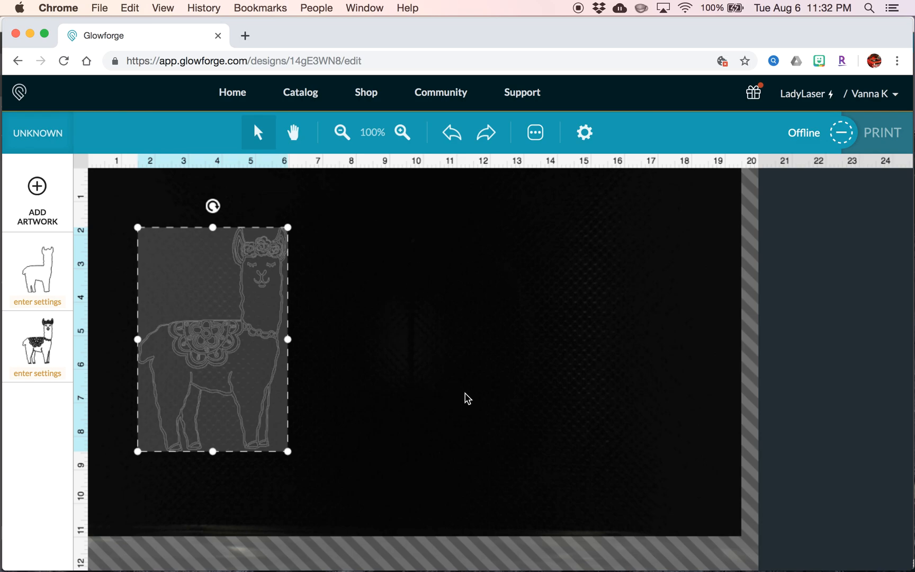
pyautogui.moveTo(500, 384)
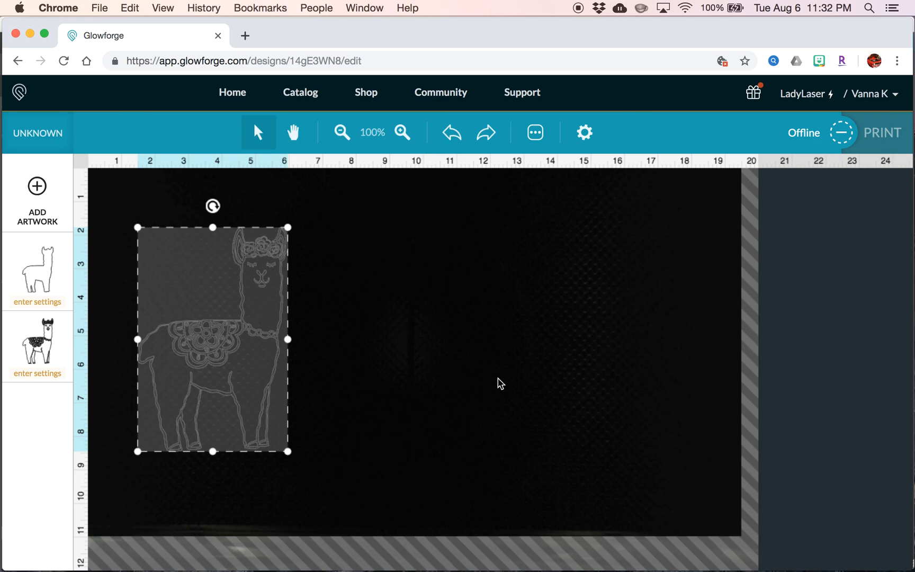
pyautogui.moveTo(483, 349)
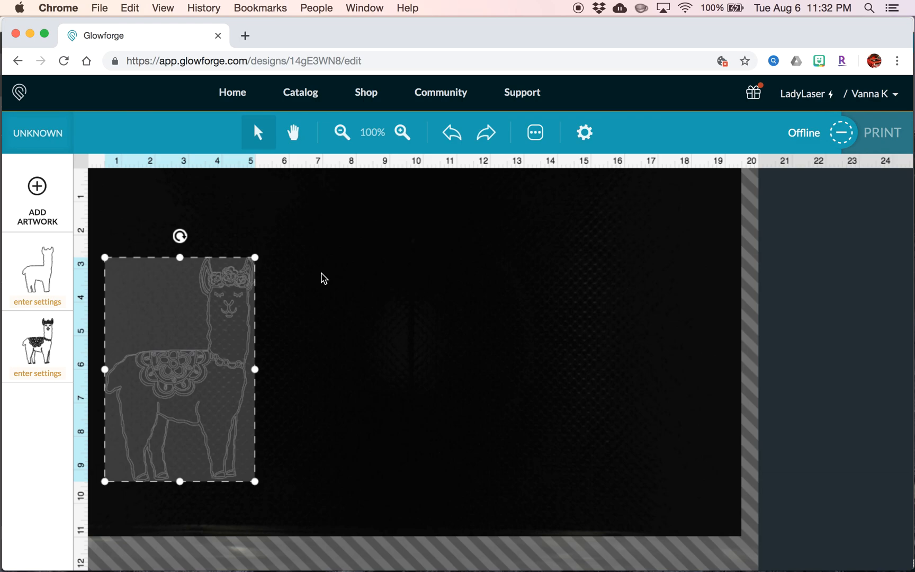
# - Deselect the llama artwork and open the UNKNOWN material picker
pyautogui.click(326, 274)
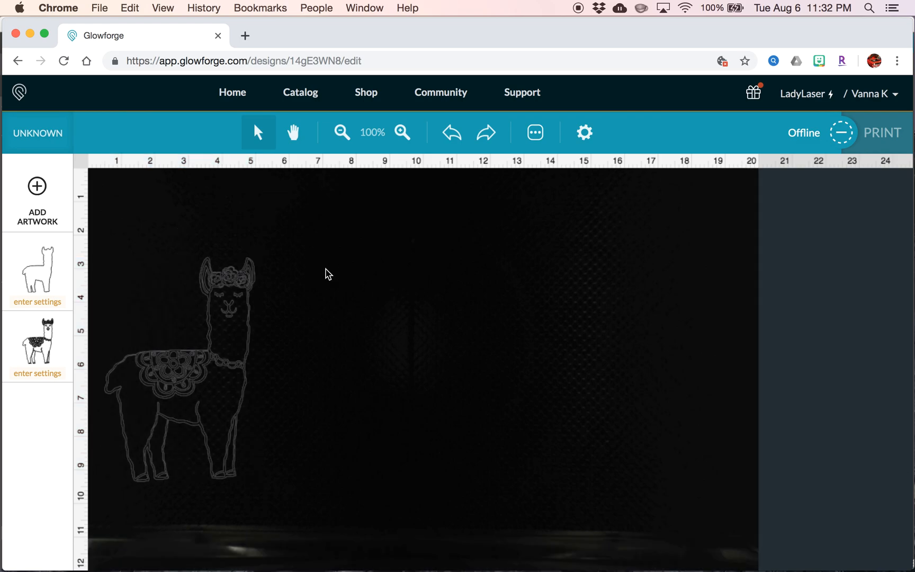
pyautogui.moveTo(144, 334)
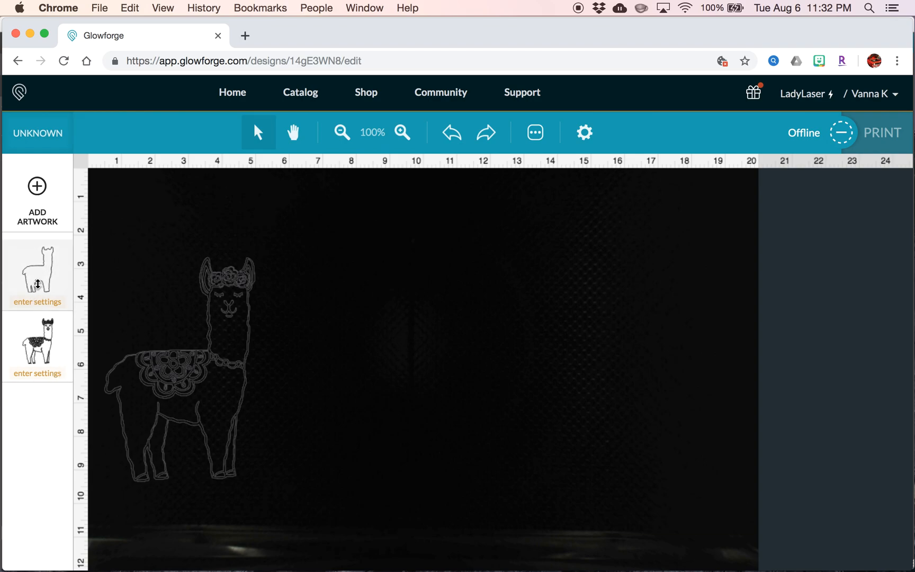
pyautogui.moveTo(52, 262)
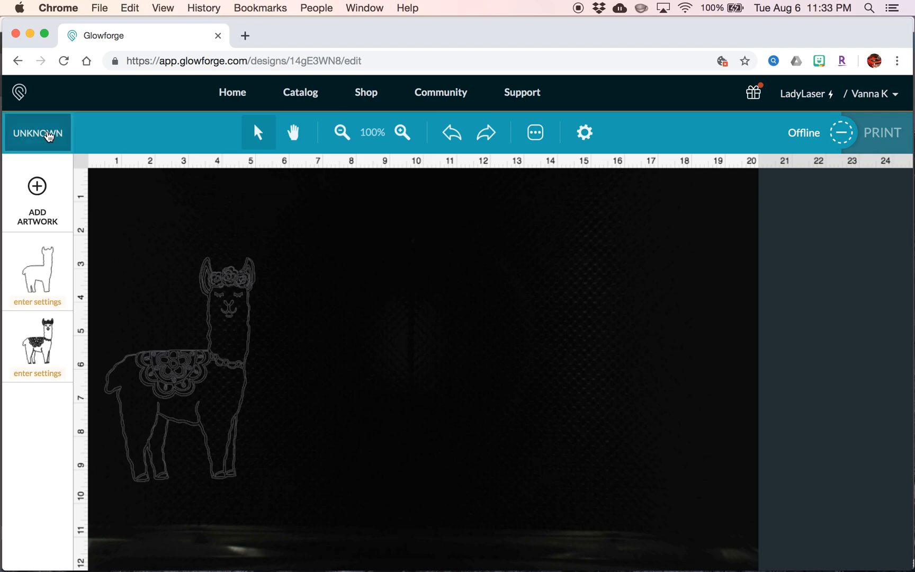
pyautogui.click(38, 132)
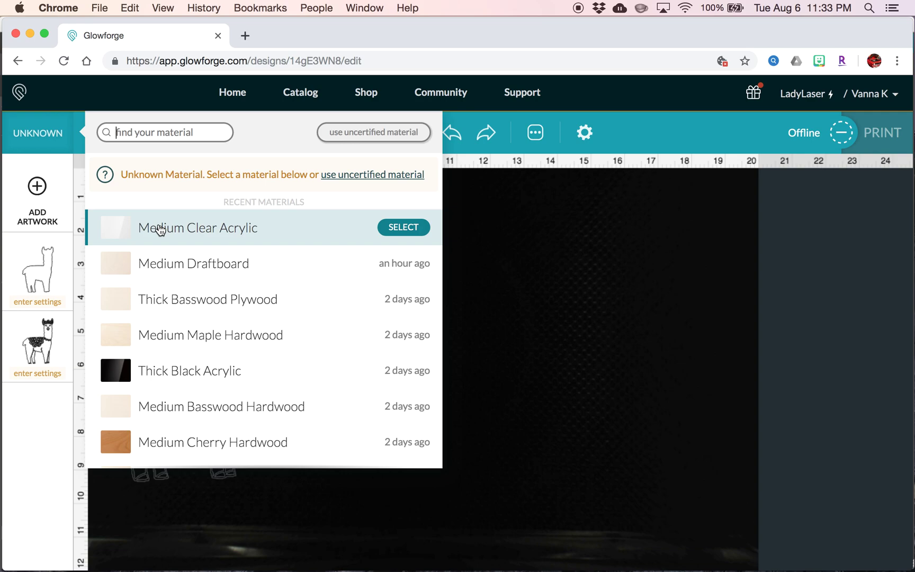
# - Select Medium Clear Acrylic, then open the detailed llama layer's operation settings
pyautogui.click(403, 228)
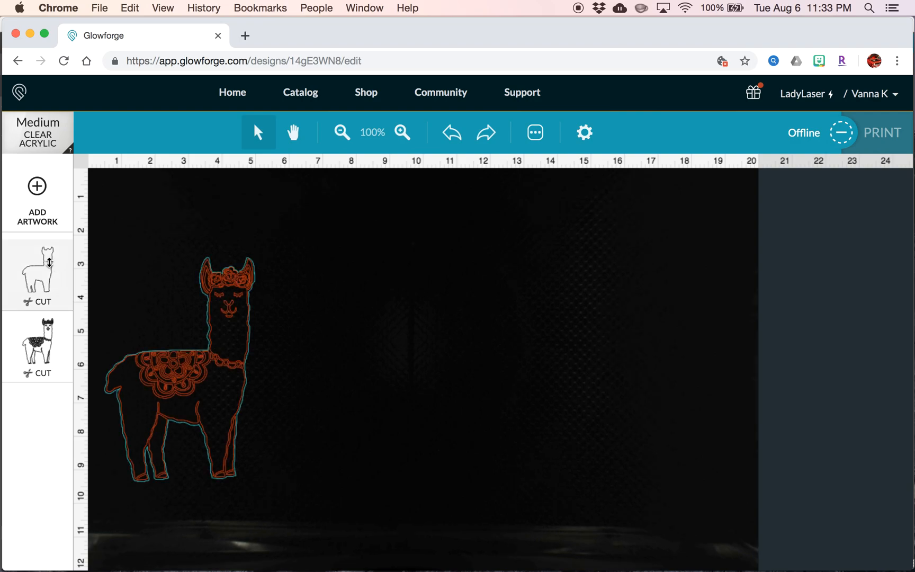
pyautogui.click(38, 275)
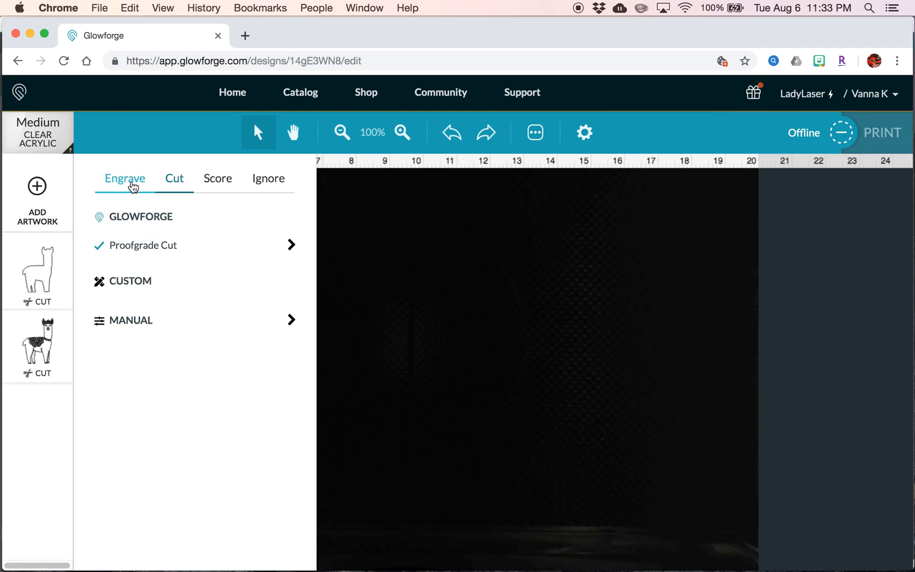
# - Set the detailed llama layer to Engrave with SD Graphic
pyautogui.click(124, 178)
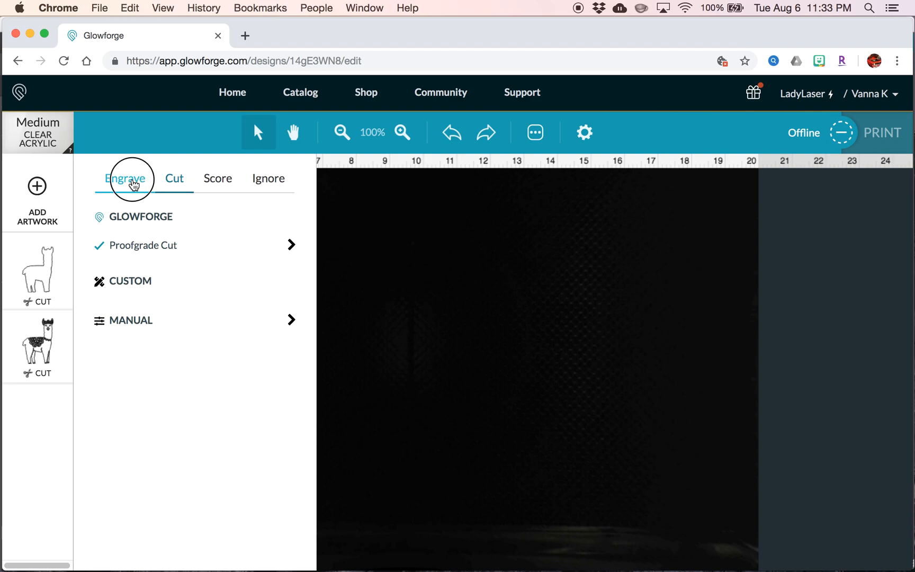
pyautogui.click(125, 178)
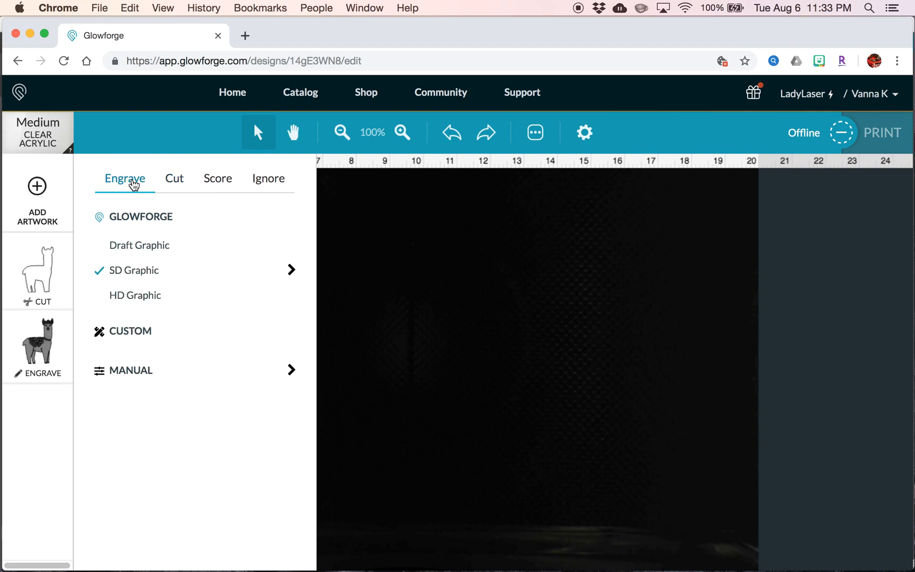
pyautogui.moveTo(127, 179)
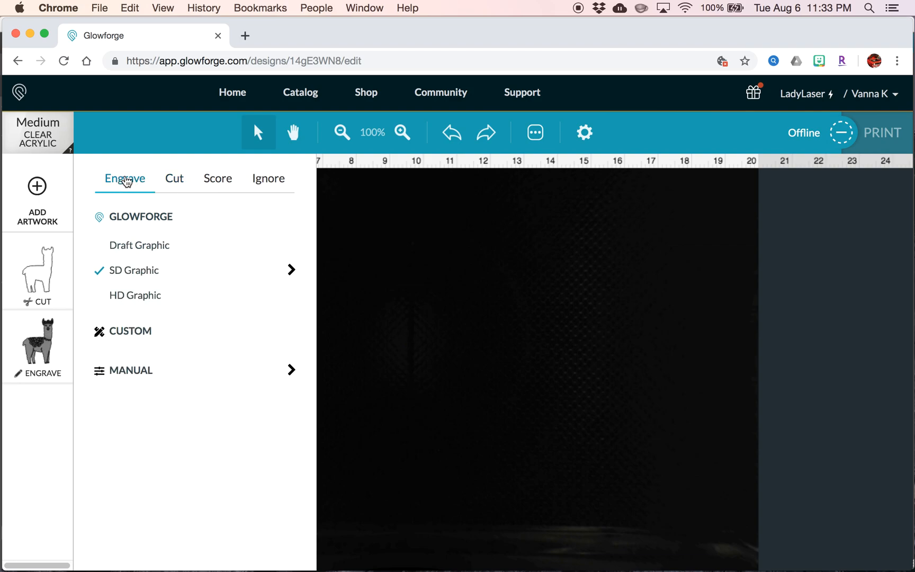
pyautogui.moveTo(345, 248)
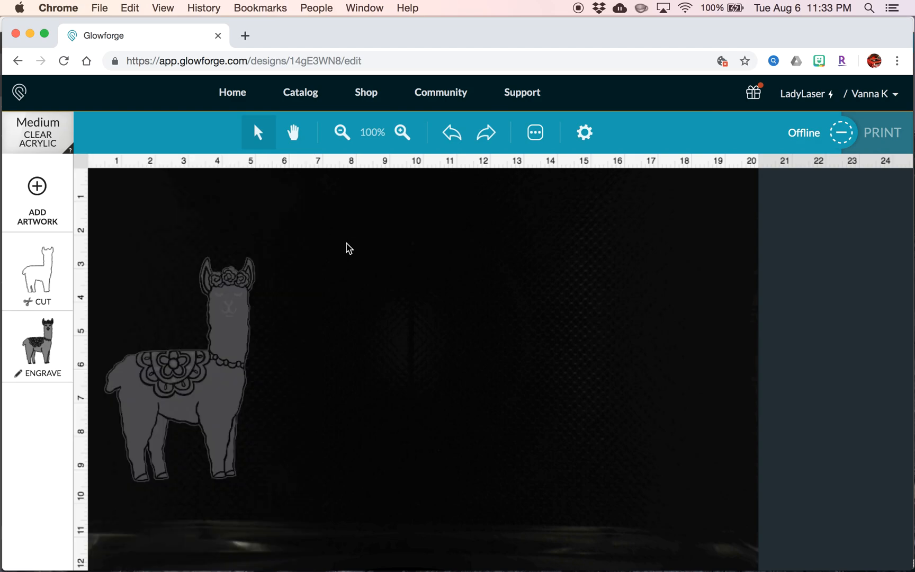
pyautogui.moveTo(76, 347)
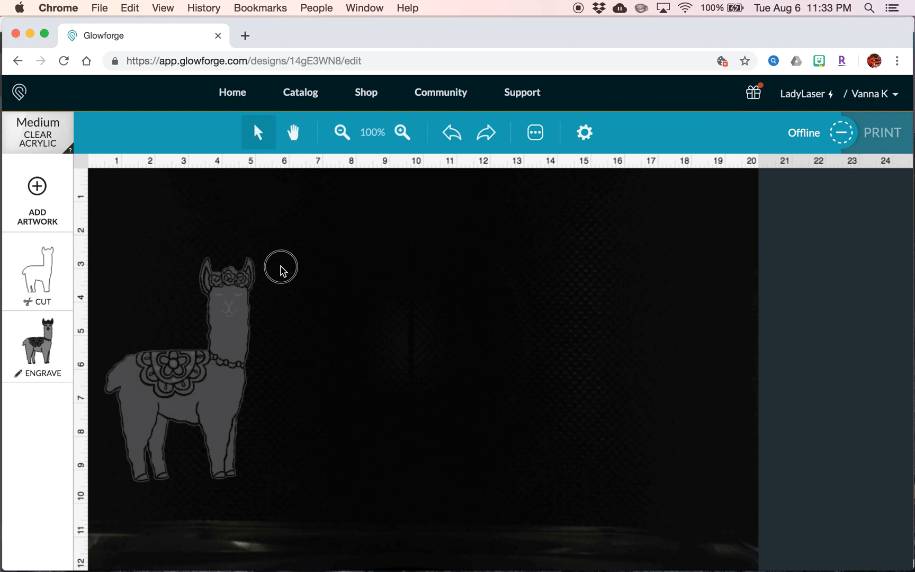
# - Drag the llama artwork lower and slightly right on the bed
pyautogui.click(187, 379)
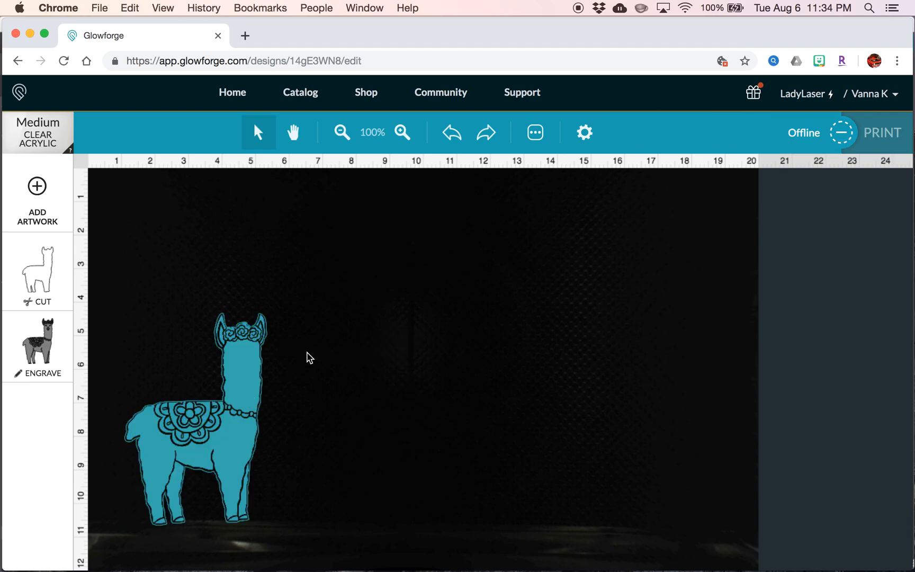
pyautogui.click(199, 420)
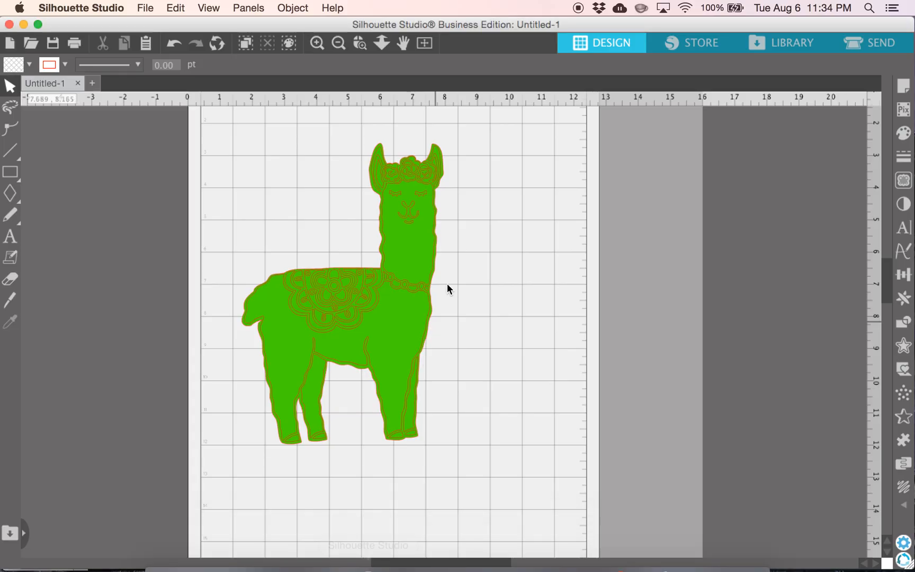
pyautogui.moveTo(379, 175)
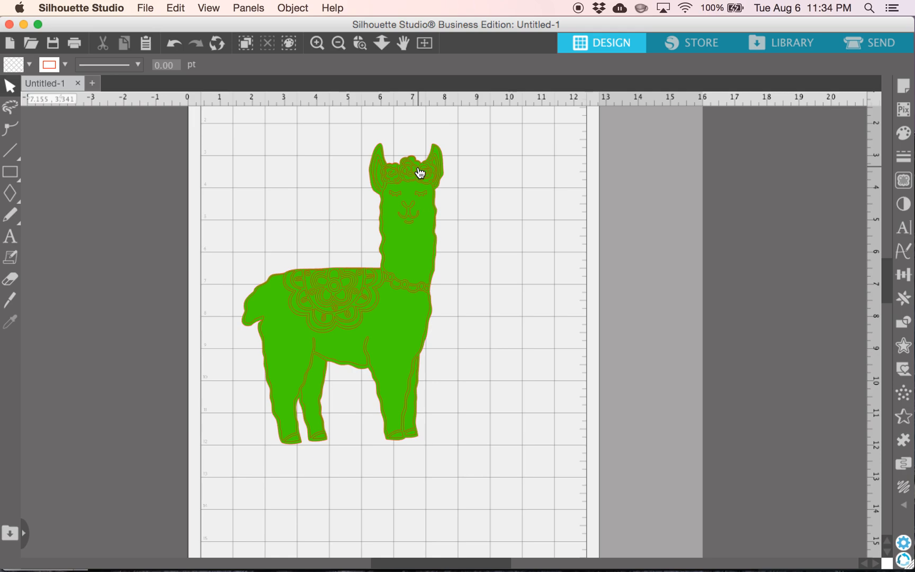
pyautogui.moveTo(397, 212)
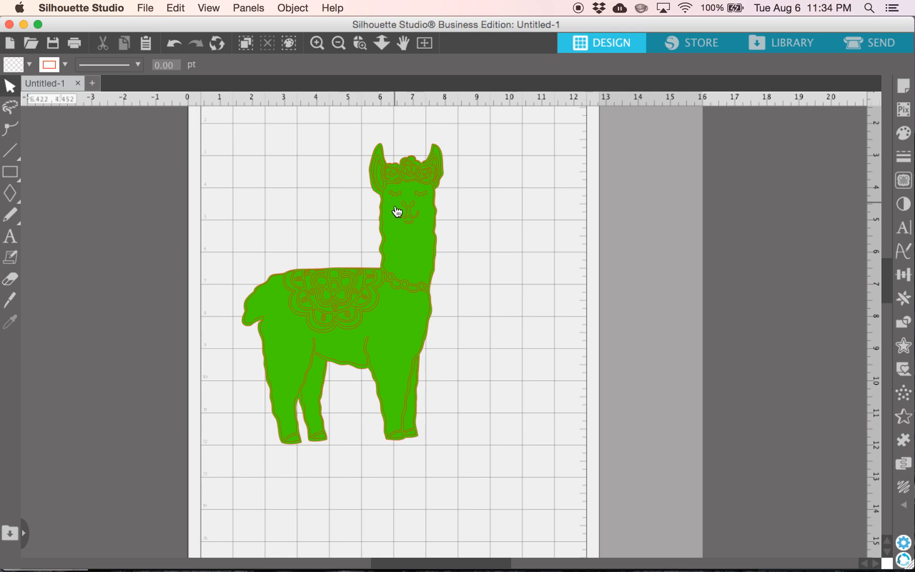
pyautogui.moveTo(361, 286)
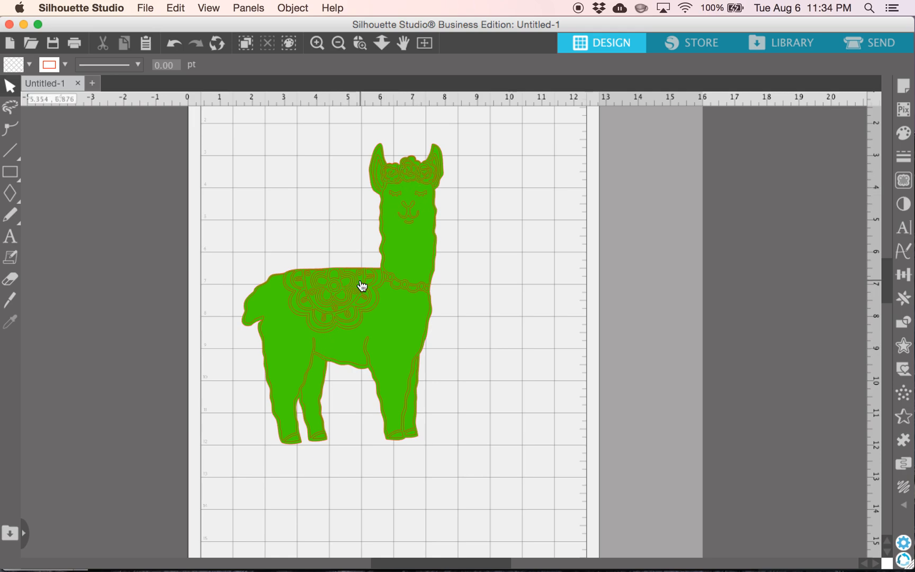
pyautogui.moveTo(464, 274)
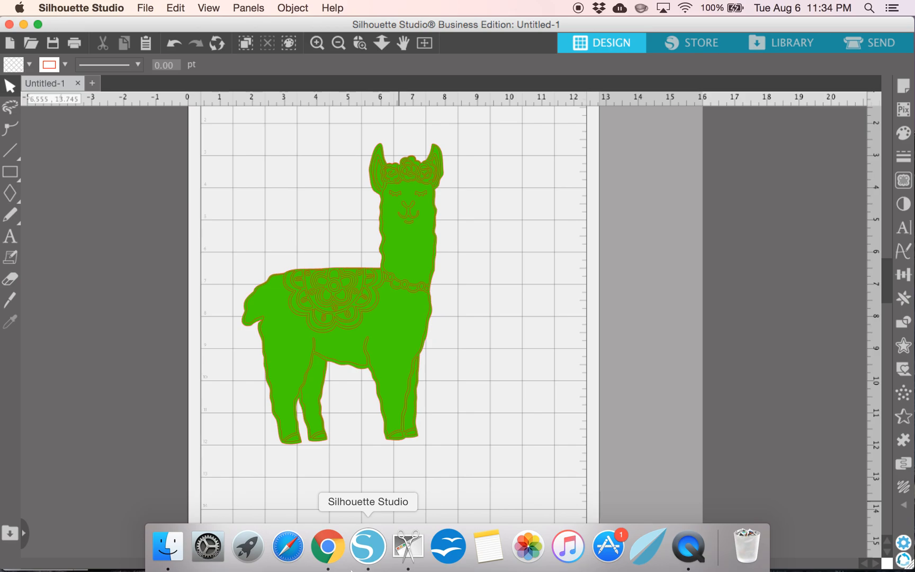
pyautogui.moveTo(431, 167)
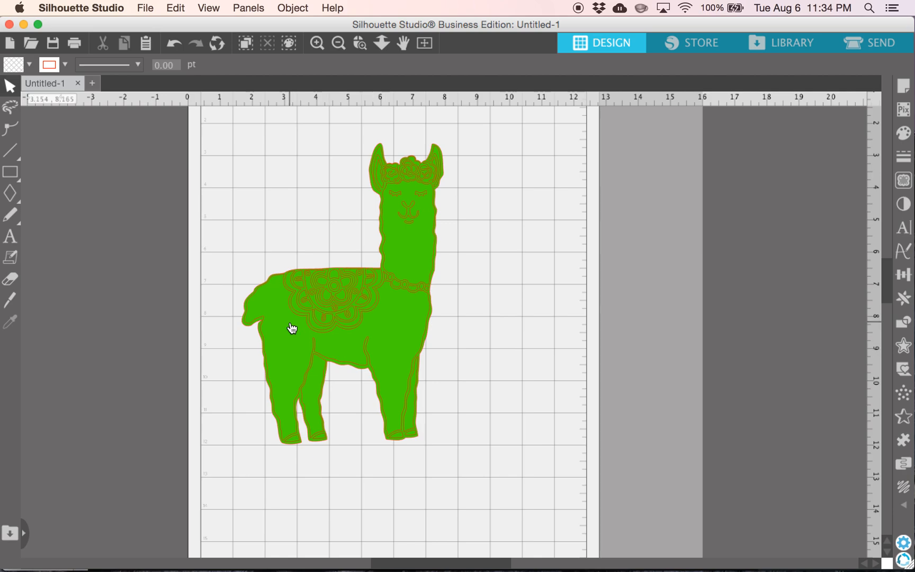
pyautogui.moveTo(512, 251)
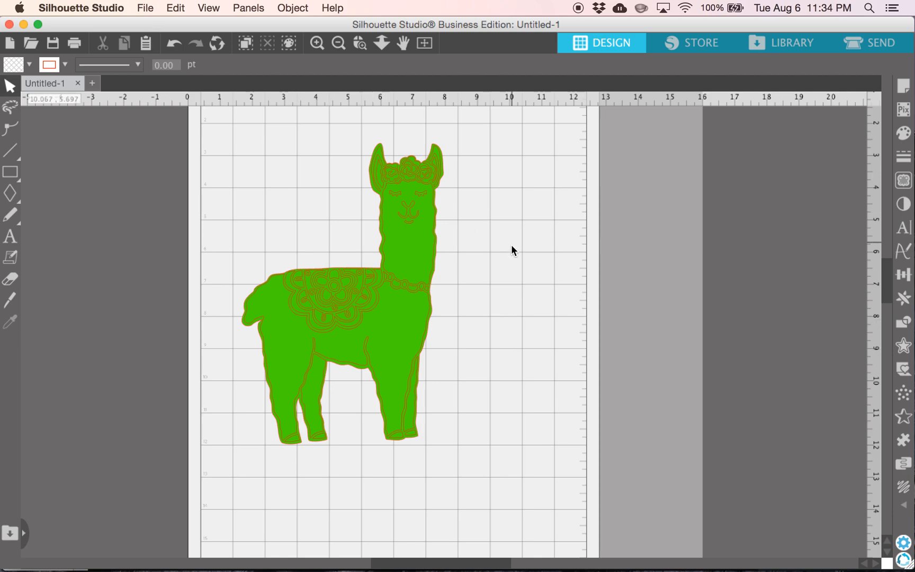
pyautogui.moveTo(512, 250)
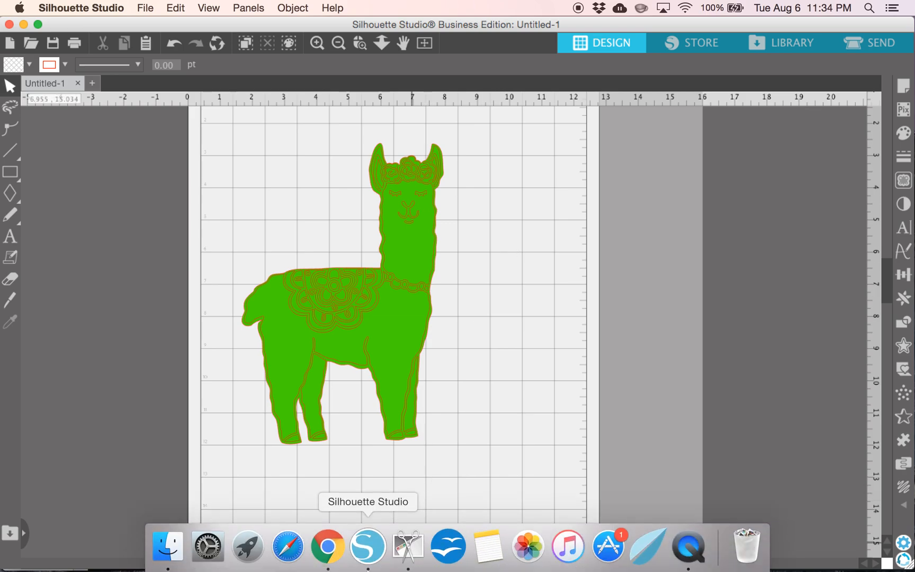
pyautogui.moveTo(368, 438)
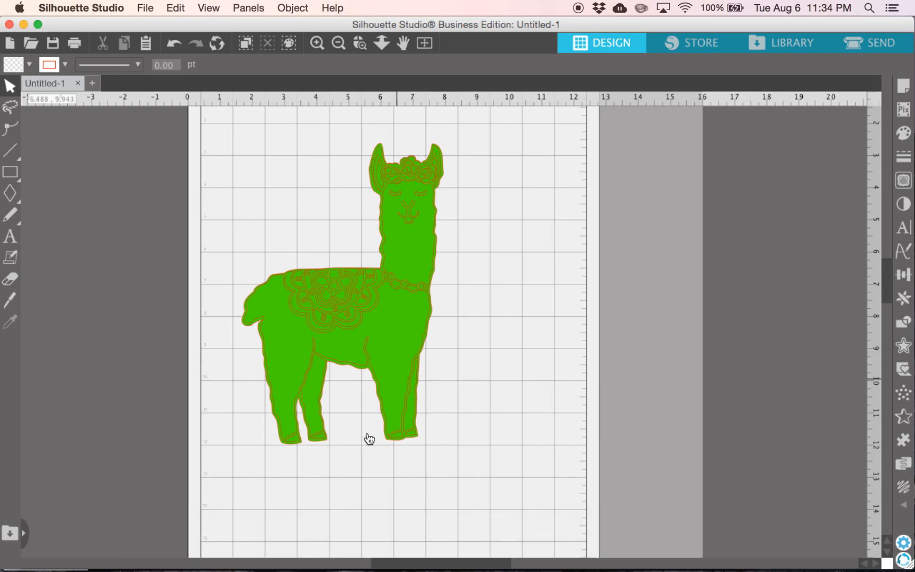
pyautogui.moveTo(405, 290)
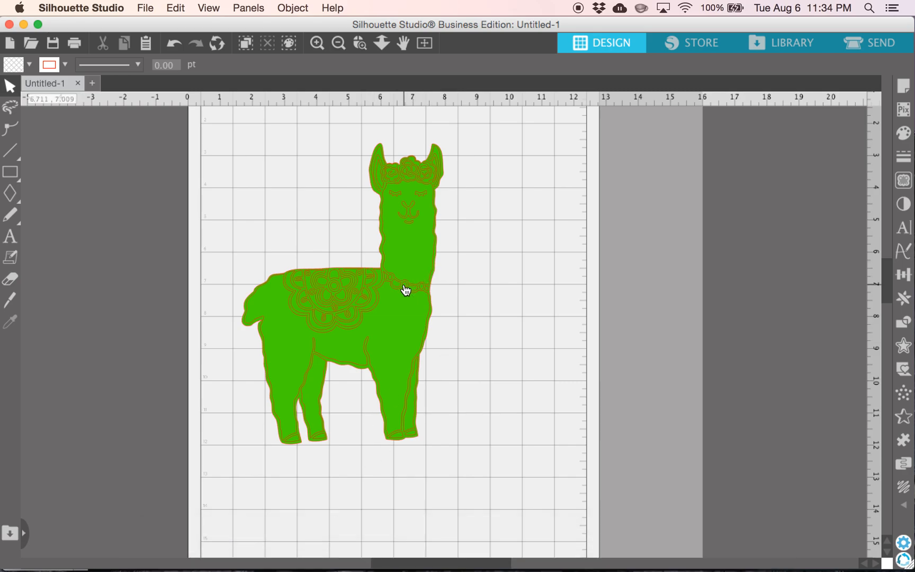
pyautogui.moveTo(388, 290)
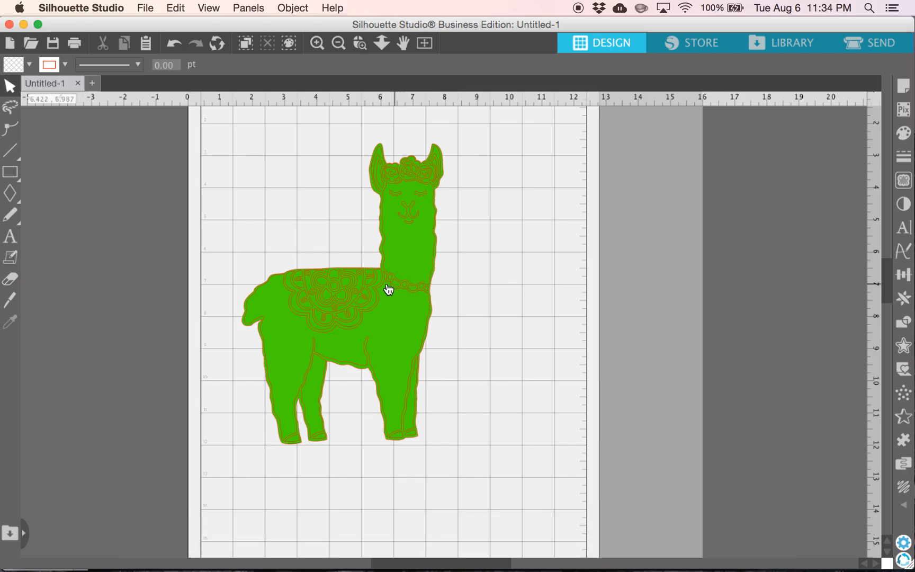
pyautogui.moveTo(358, 309)
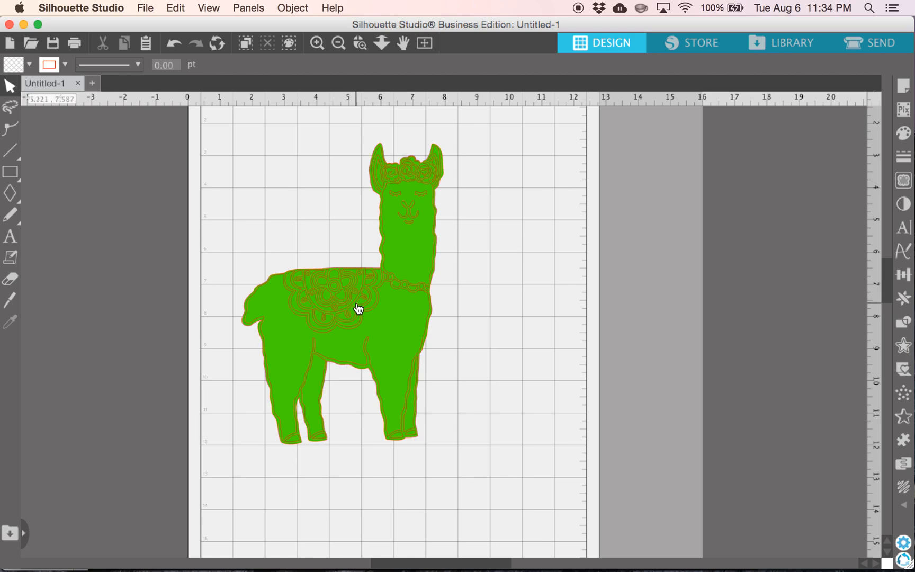
pyautogui.moveTo(381, 302)
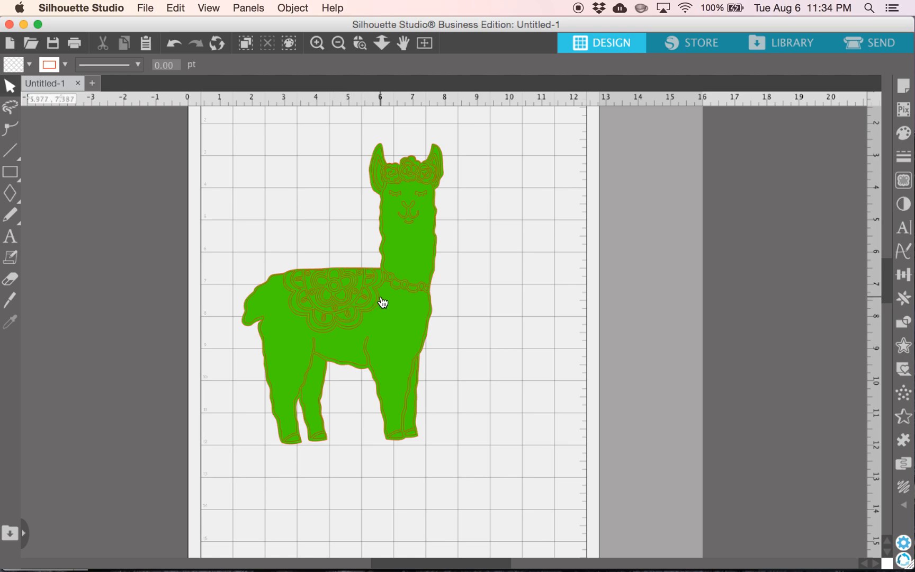
pyautogui.moveTo(491, 365)
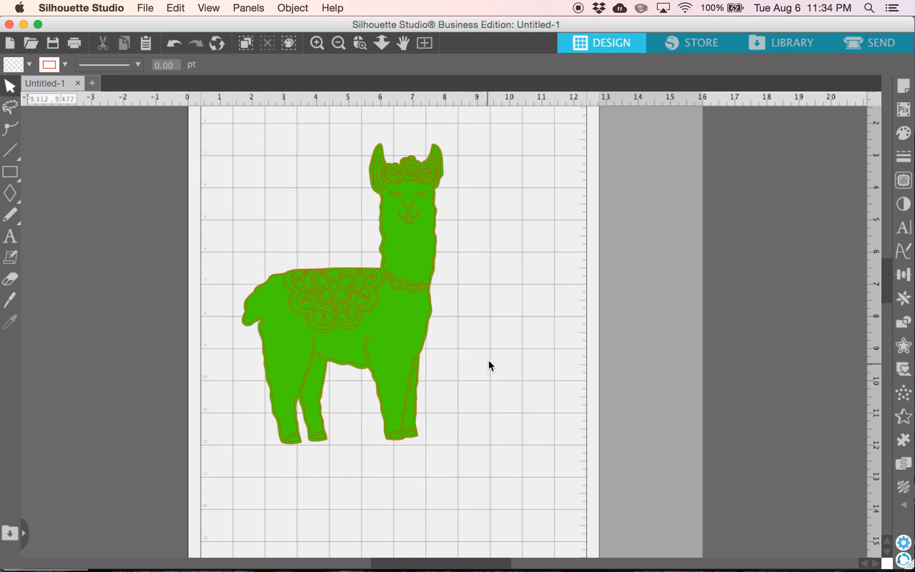
pyautogui.moveTo(367, 546)
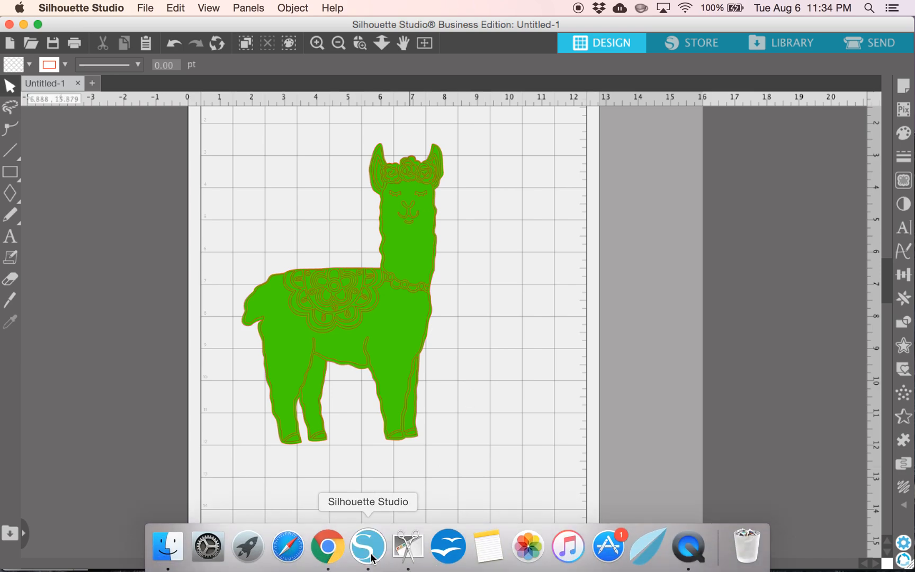
pyautogui.moveTo(392, 435)
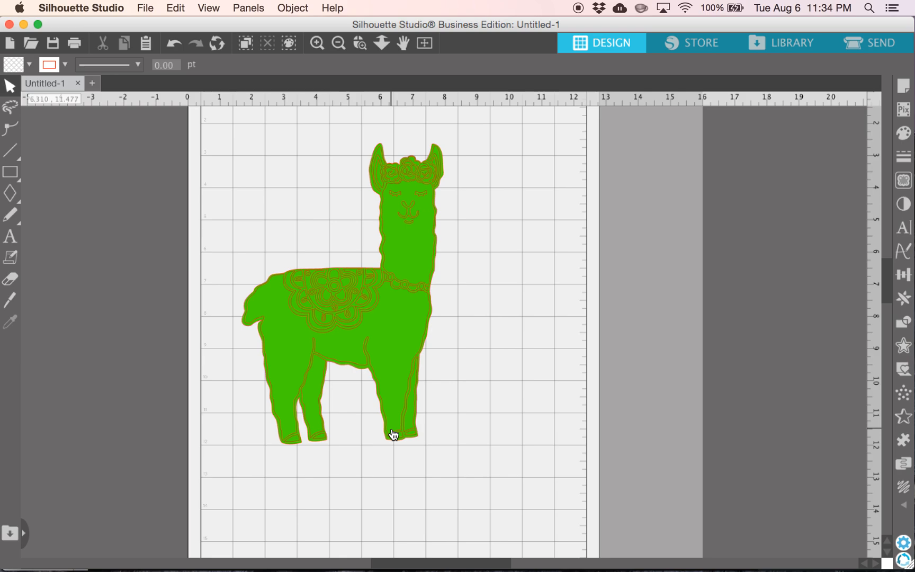
pyautogui.moveTo(429, 376)
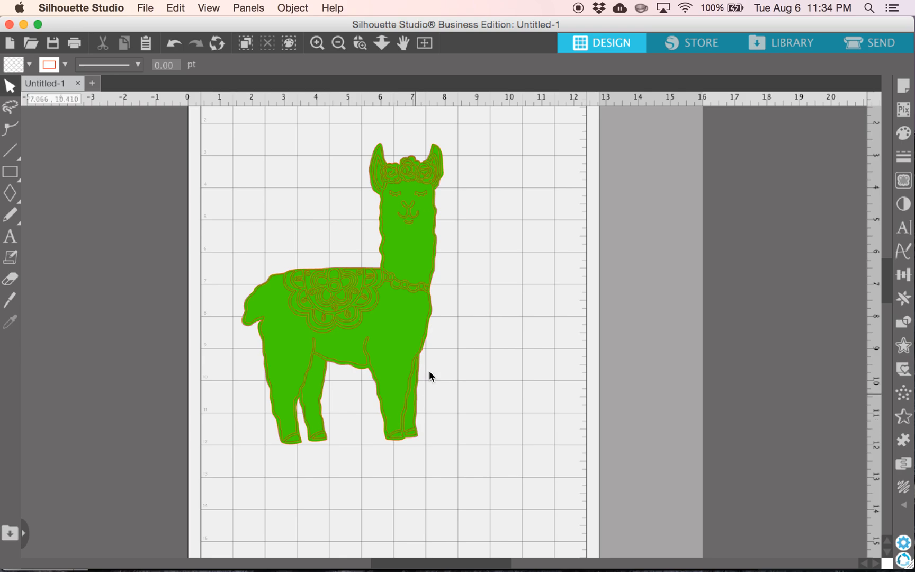
pyautogui.moveTo(474, 278)
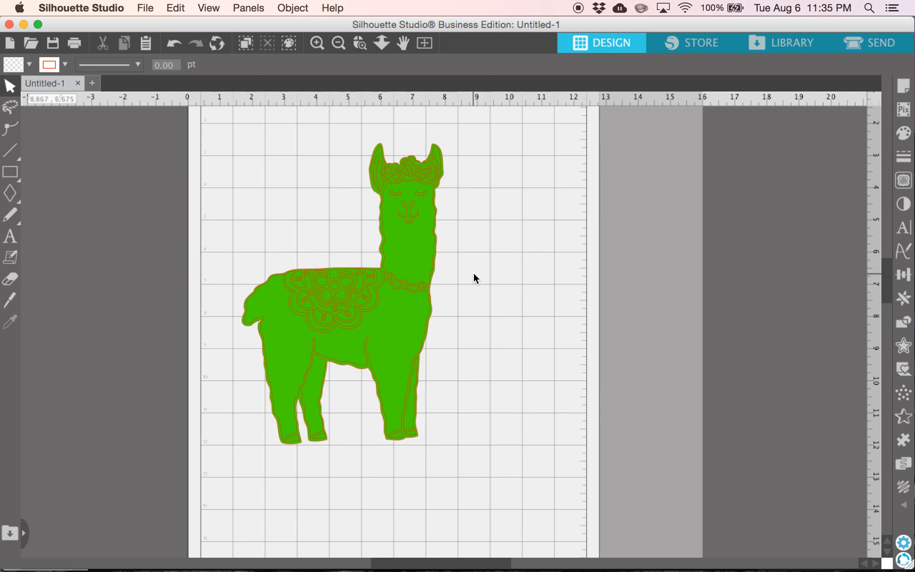
pyautogui.moveTo(493, 240)
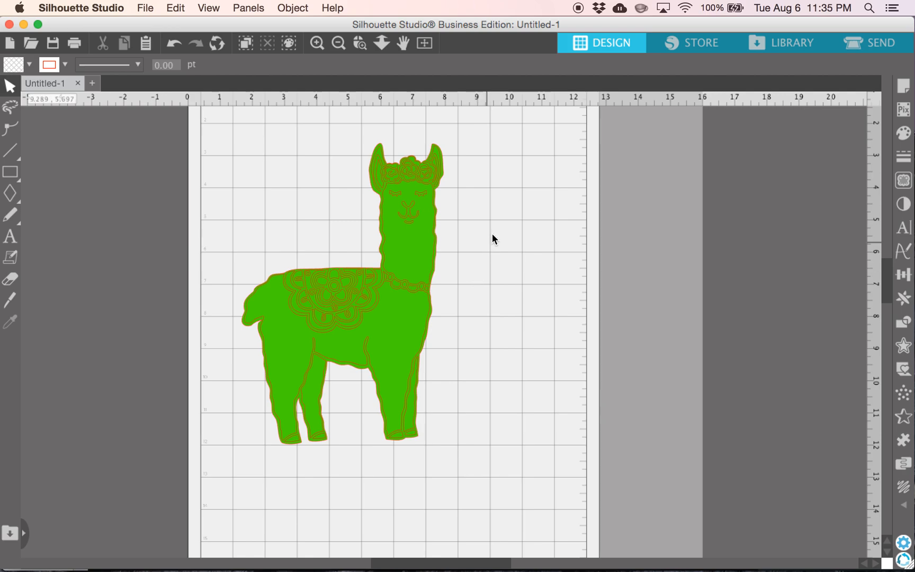